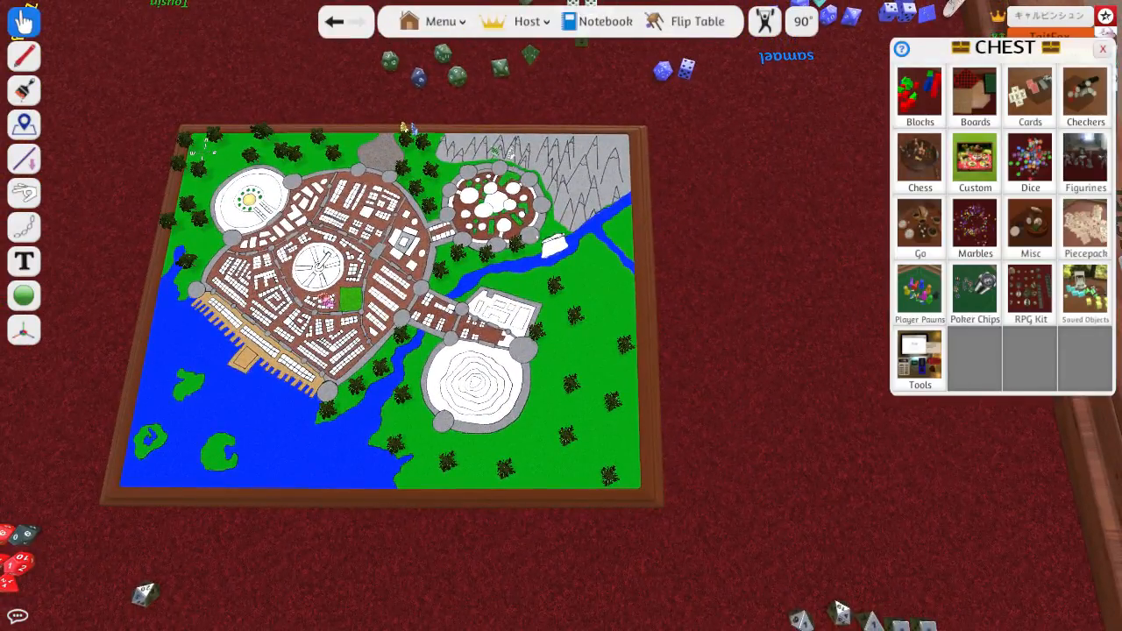
# Open the RPG Kit tileset pieces from the Chest panel.
pyautogui.click(1030, 294)
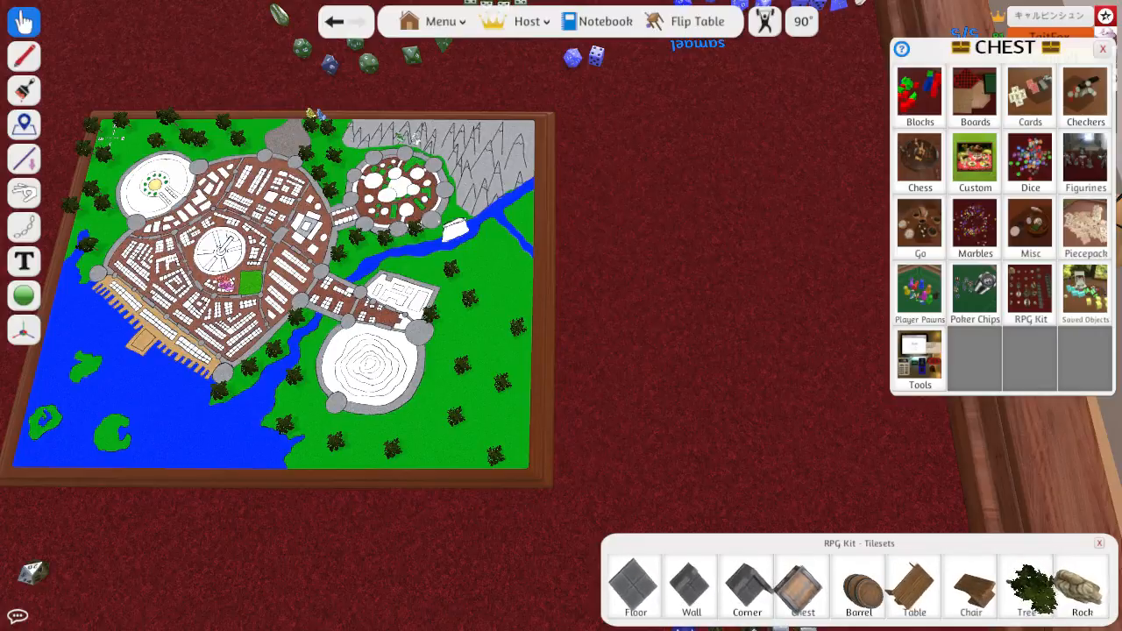
# Spawn a stone tile piece and drag it onto the table beside the map.
pyautogui.click(747, 583)
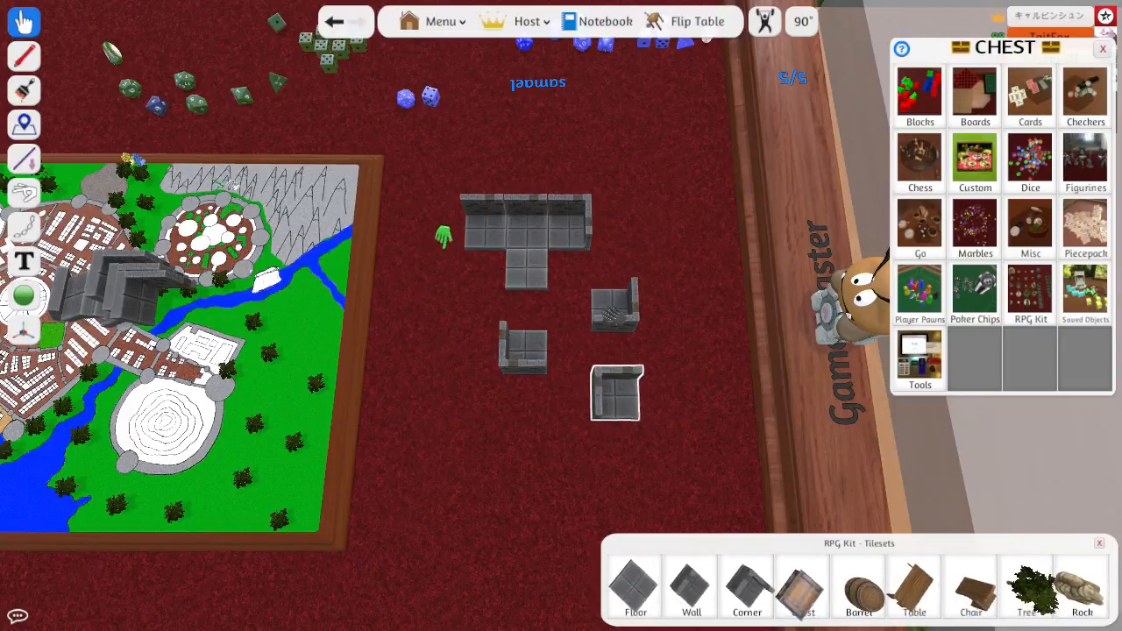
pyautogui.moveTo(616, 392); pyautogui.dragTo(500, 473)
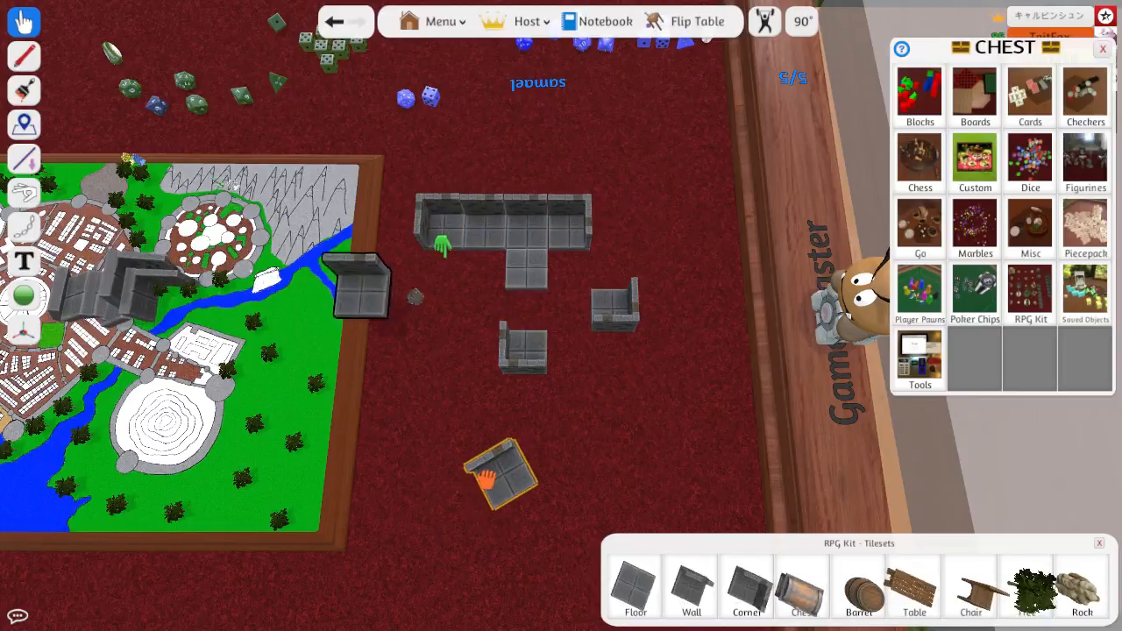
# Drag a stone tile into the room so it joins the connected layout.
pyautogui.moveTo(500, 473); pyautogui.dragTo(456, 289)
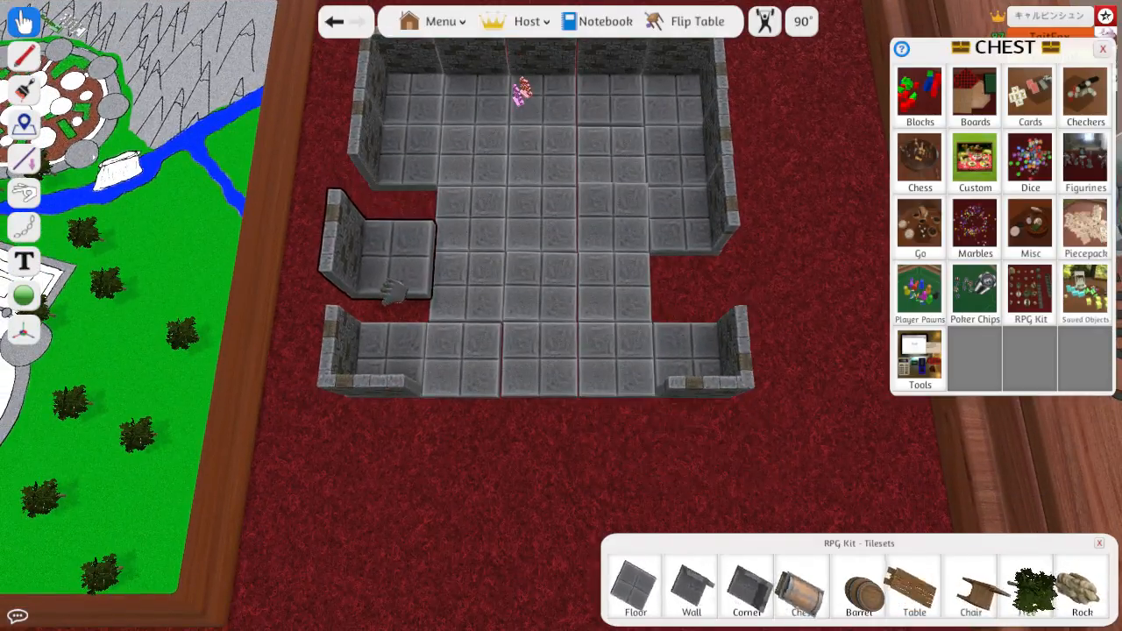
# Slide the loose side chamber flush against the room's west edge.
pyautogui.moveTo(377, 272); pyautogui.dragTo(701, 351)
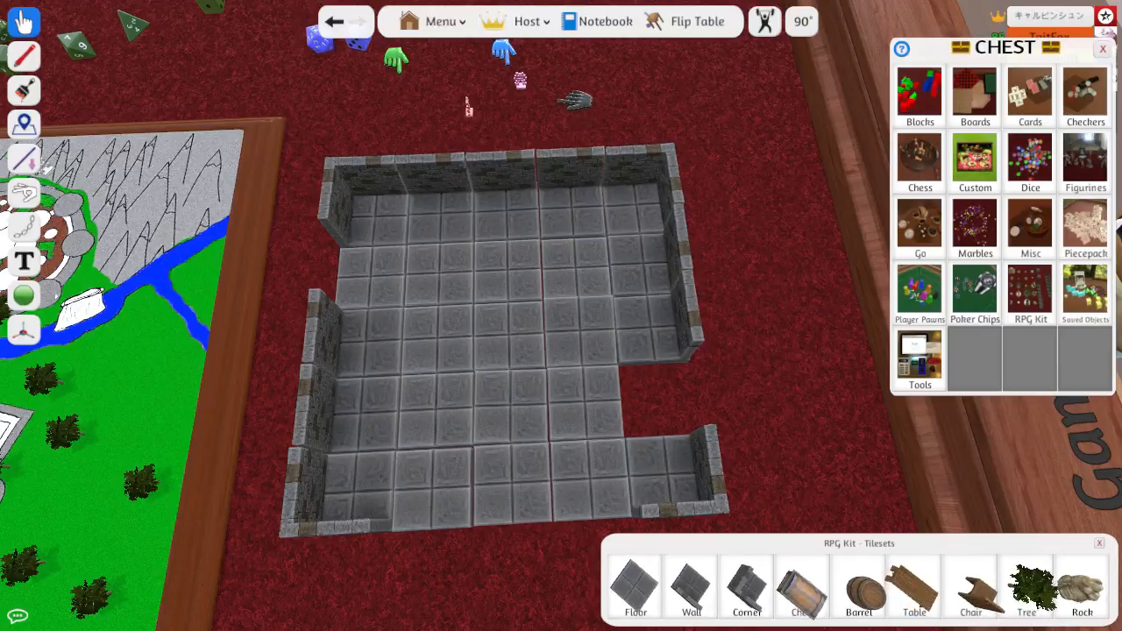
pyautogui.moveTo(329, 276)
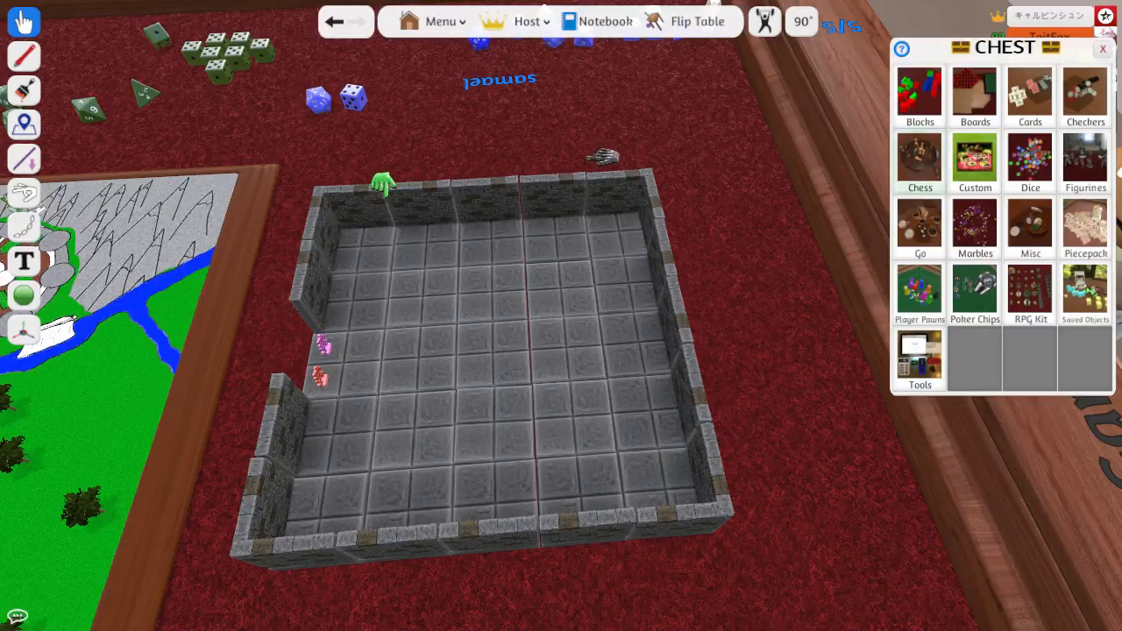
# Open the Figurines collection and place a figurine inside the walled room.
pyautogui.click(1086, 163)
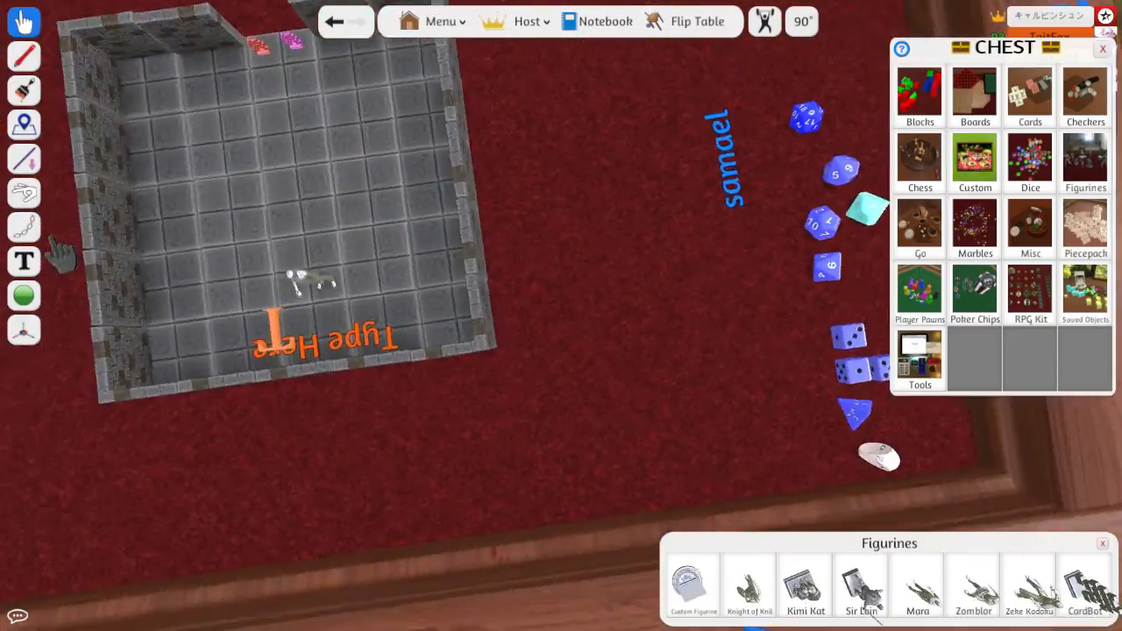
# Remove the stray text label and close the Figurines panel.
pyautogui.rightClick(425, 332)
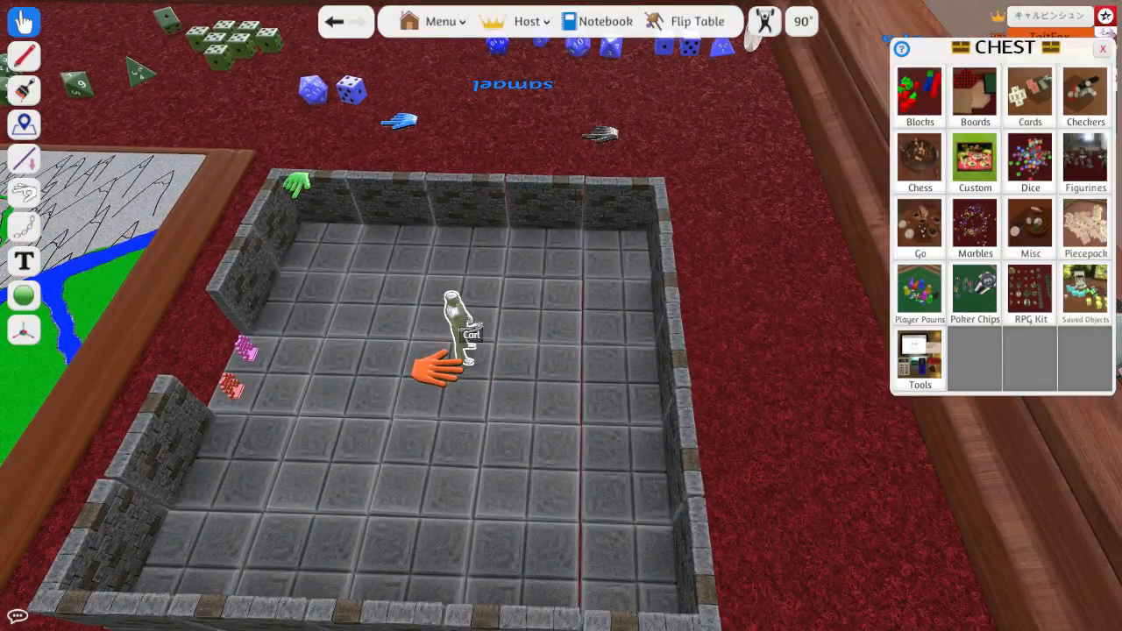
pyautogui.click(1102, 48)
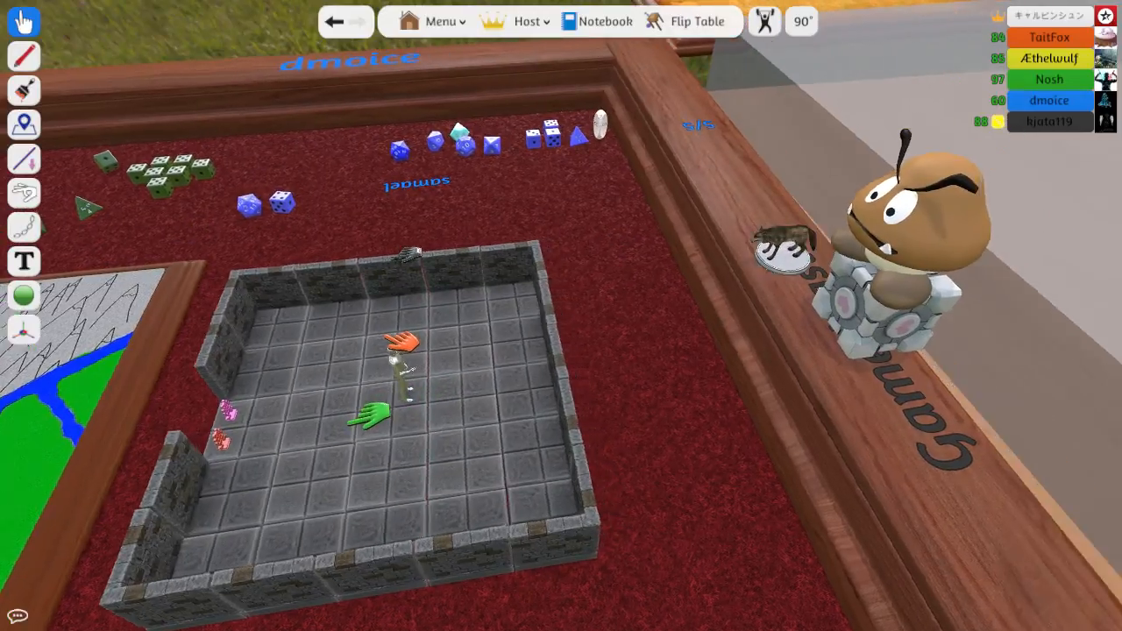
# Right-click beside the figurine, leaving an upright orange marker on the floor.
pyautogui.rightClick(798, 228)
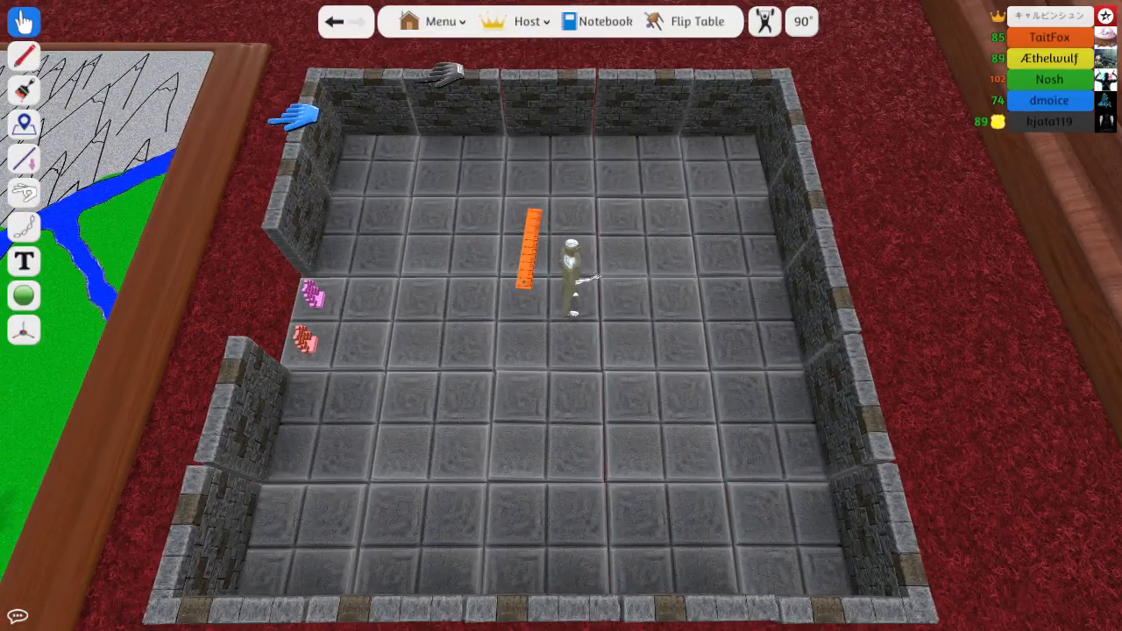
# Drag the pink player token from the doorway farther into the room.
pyautogui.moveTo(530, 246); pyautogui.dragTo(614, 307)
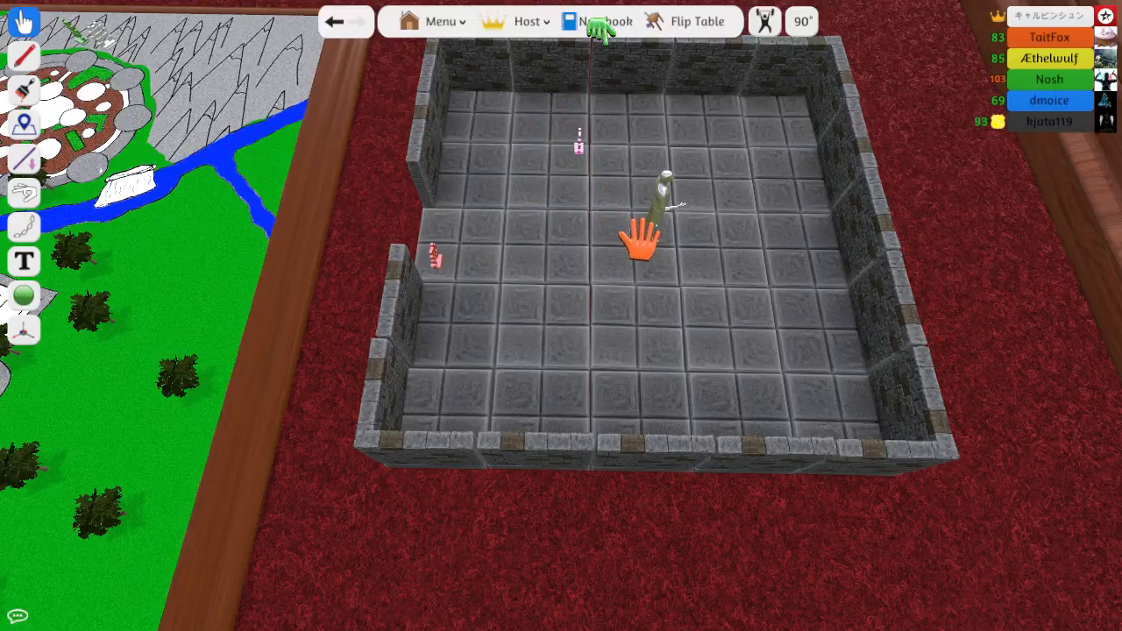
pyautogui.moveTo(702, 39)
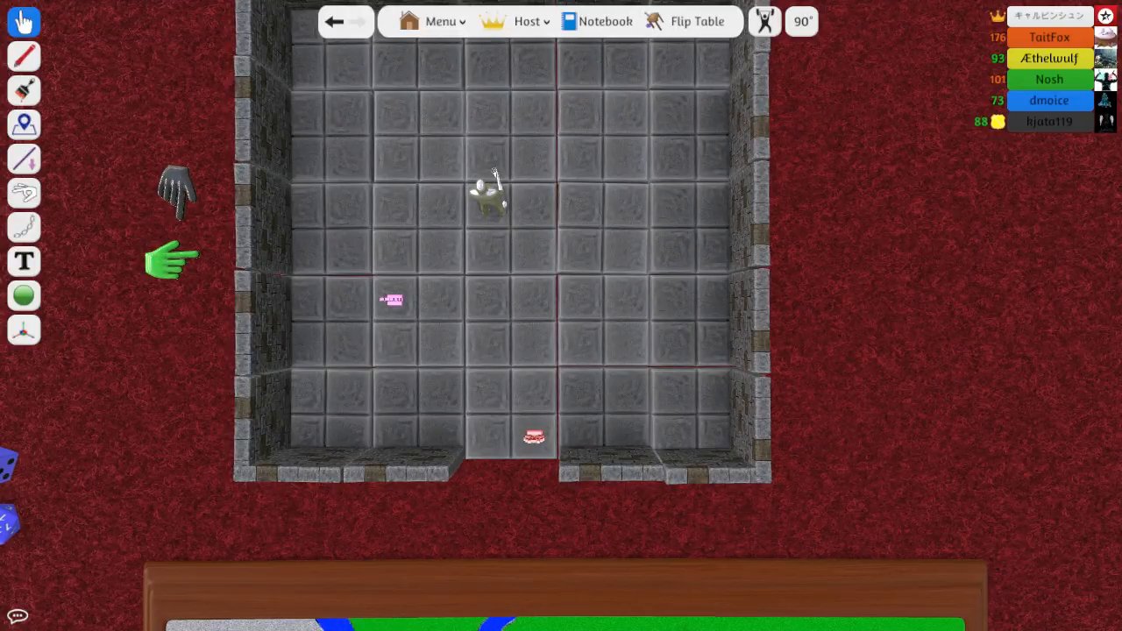
pyautogui.moveTo(490, 191)
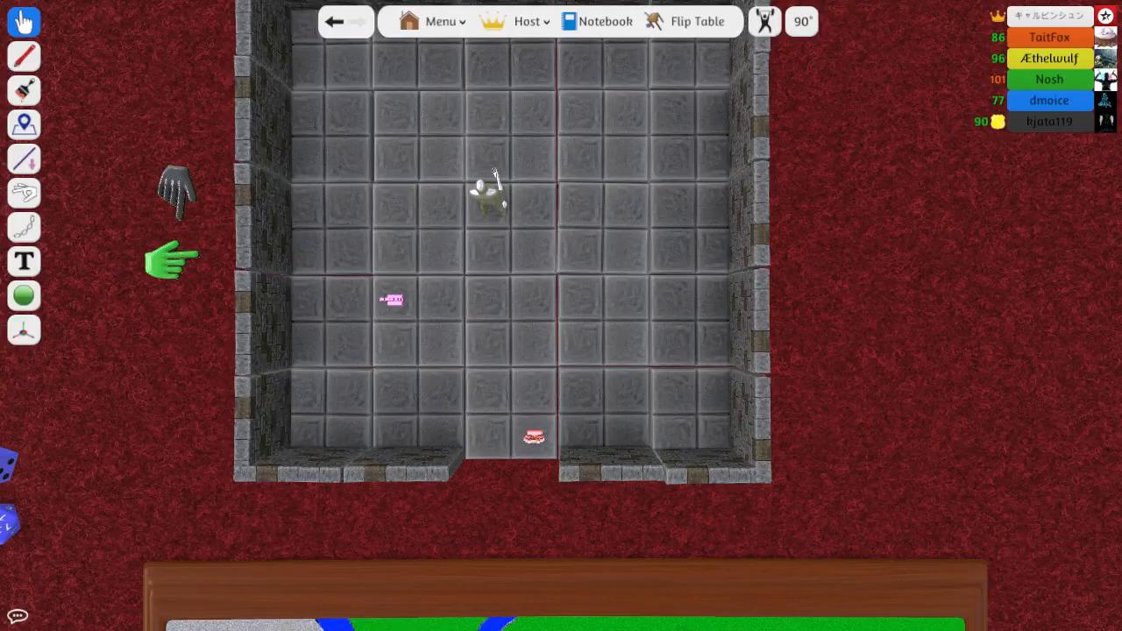
pyautogui.write('god damn')
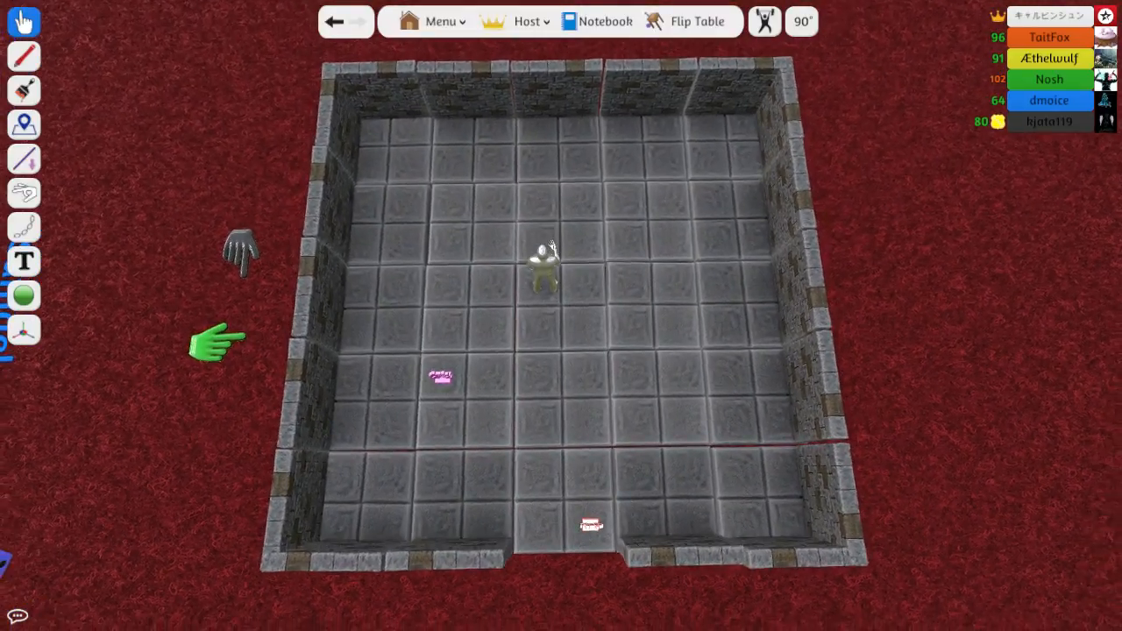
# Tint the top-right corner wall piece, first darker, then re-choosing its colour.
pyautogui.rightClick(754, 114)
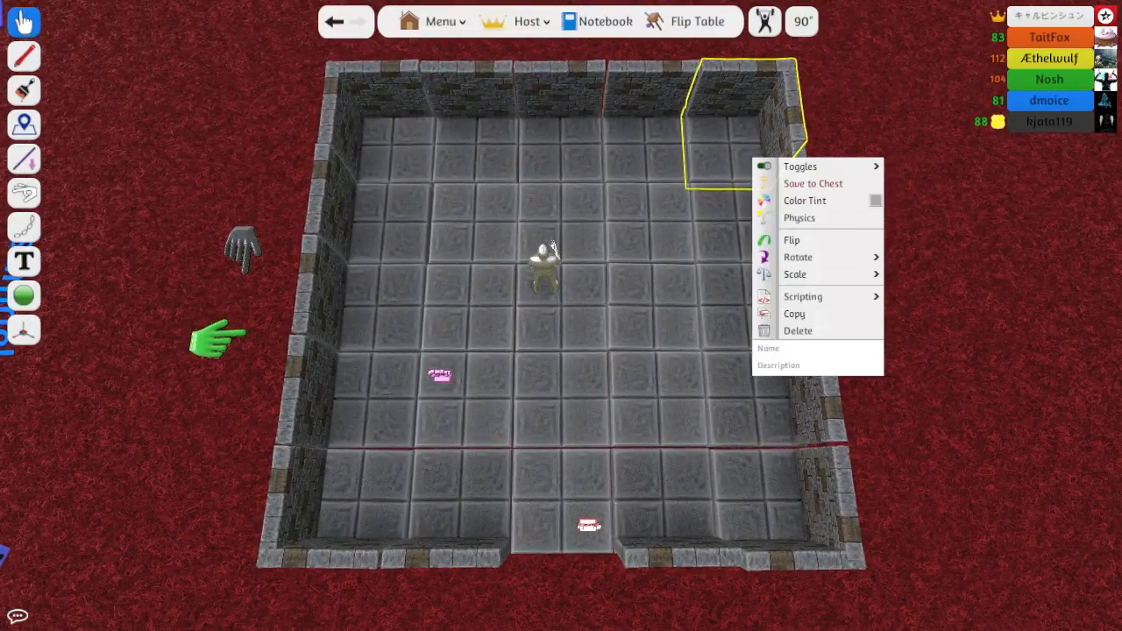
pyautogui.click(804, 201)
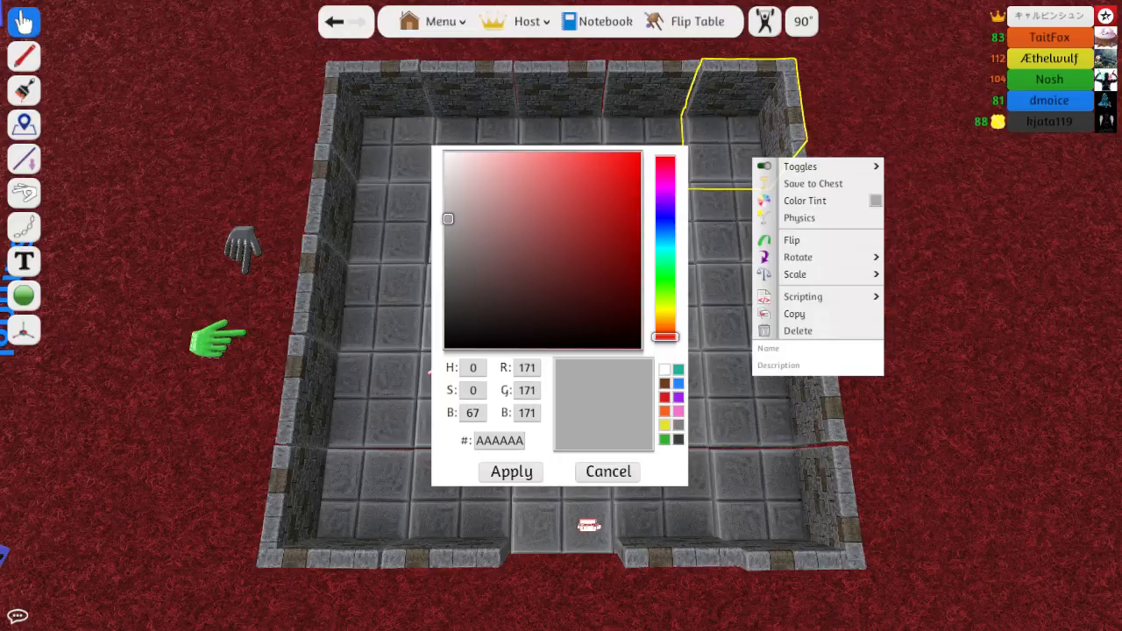
pyautogui.click(510, 472)
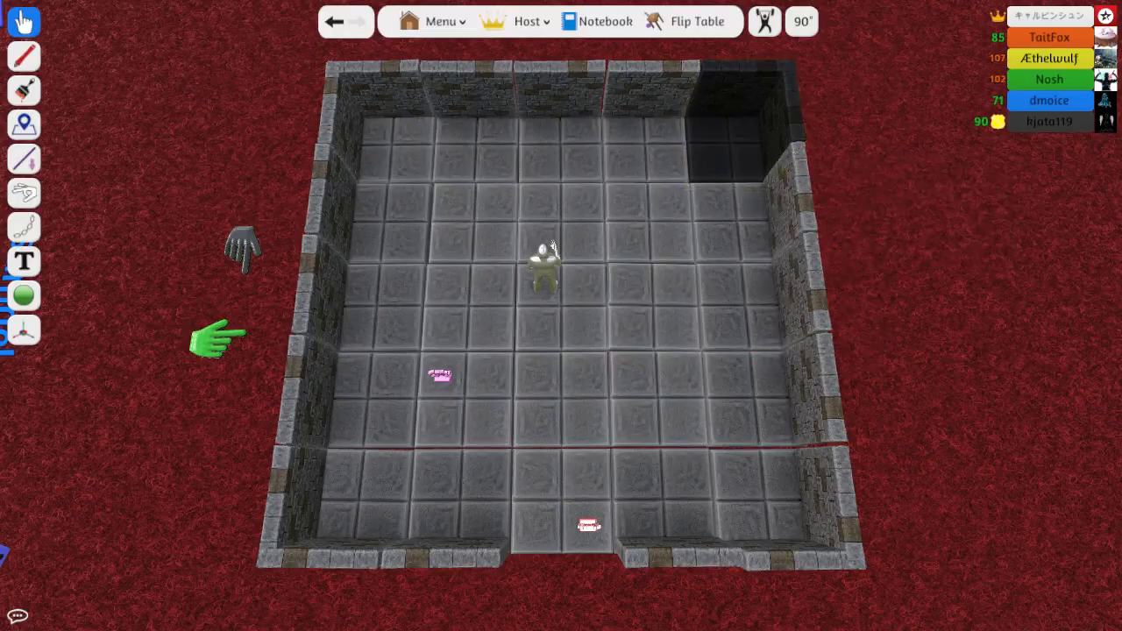
pyautogui.rightClick(741, 123)
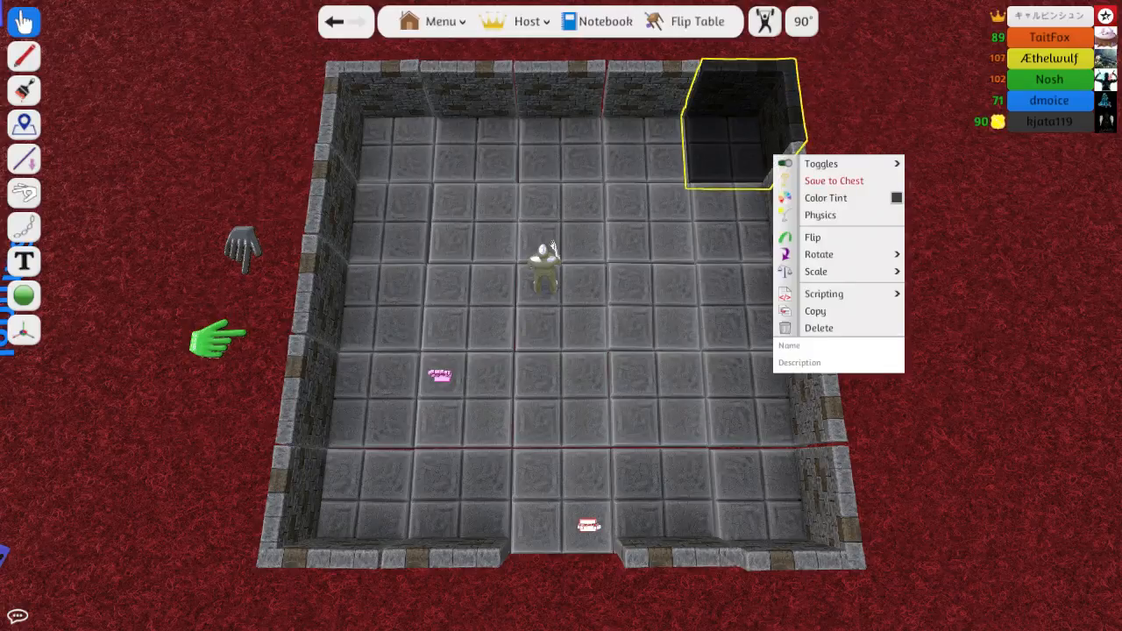
pyautogui.click(826, 197)
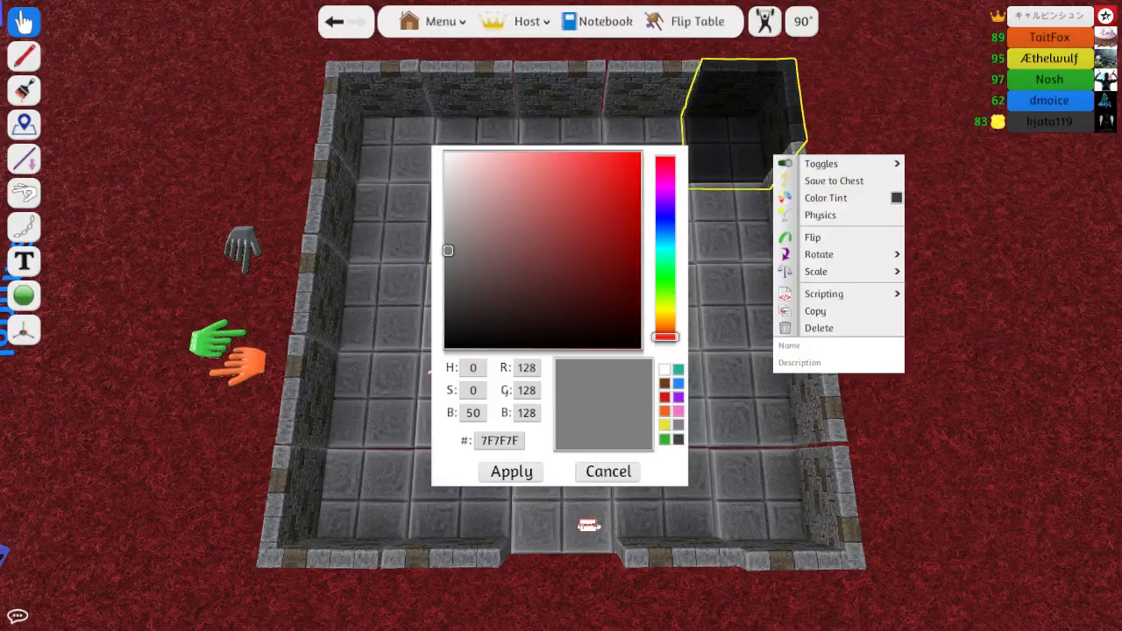
pyautogui.click(608, 471)
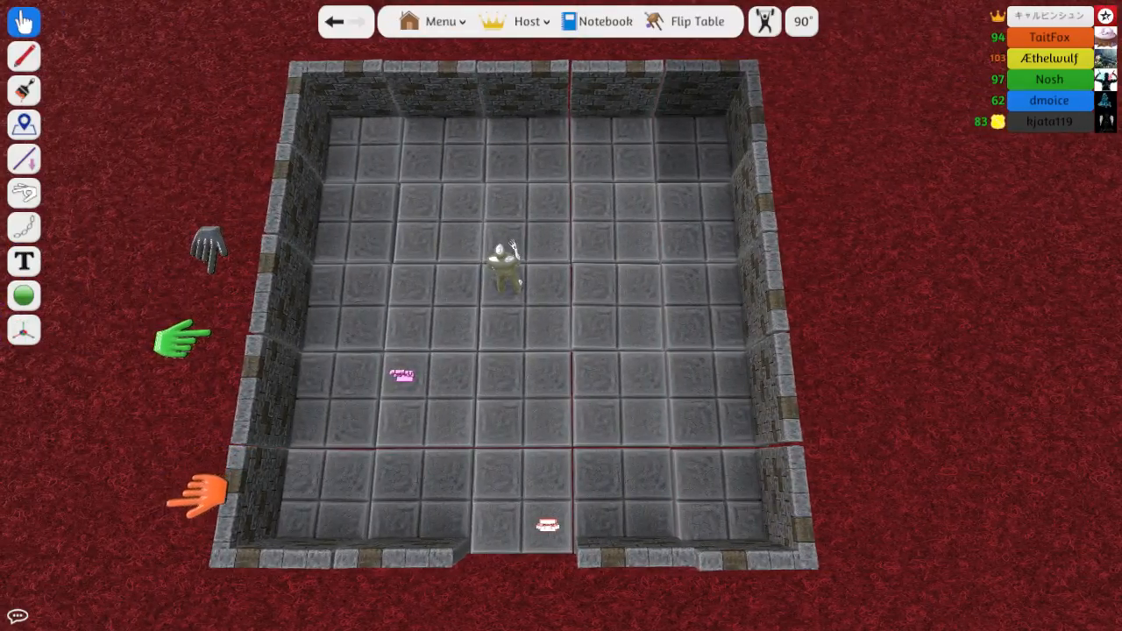
# Apply the grey tint to the right-side wall piece and the corner wall.
pyautogui.rightClick(710, 114)
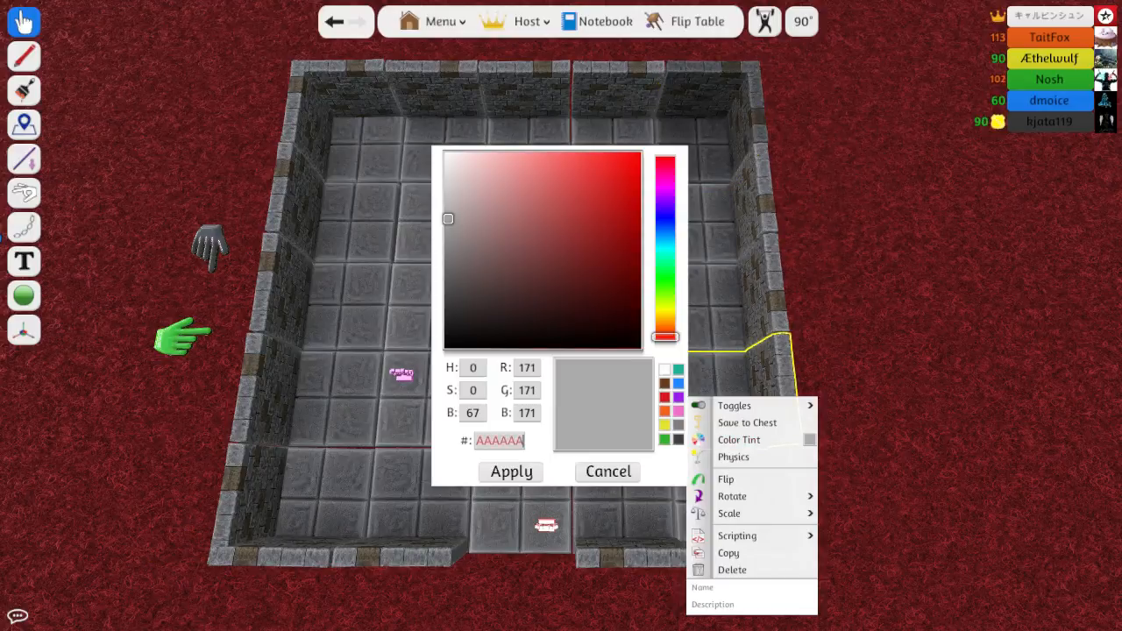
pyautogui.click(607, 471)
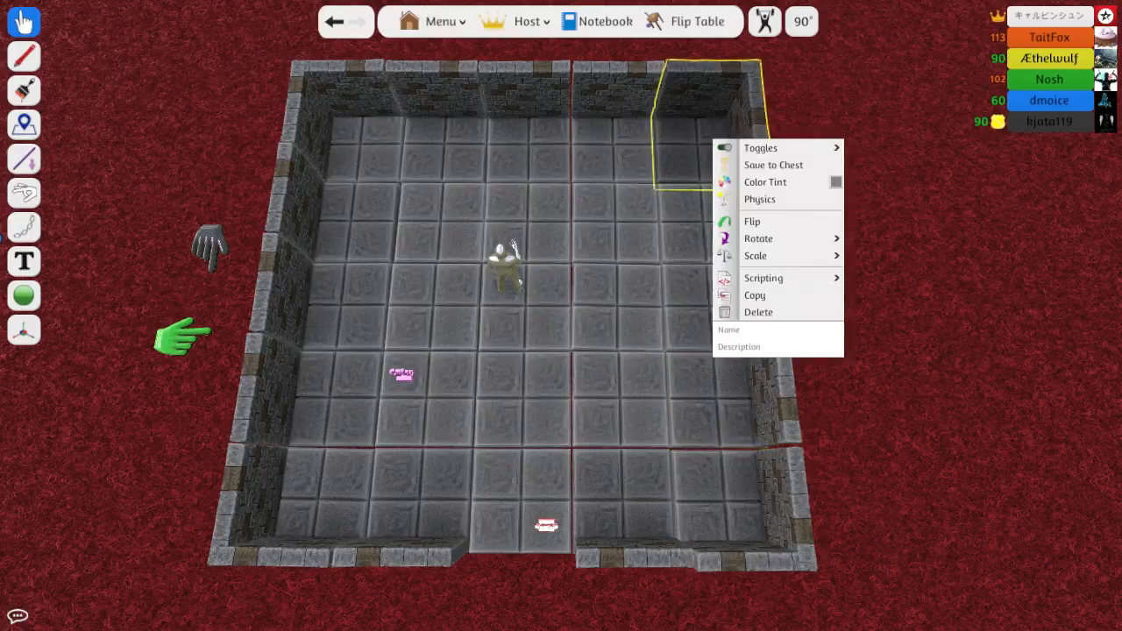
pyautogui.click(764, 181)
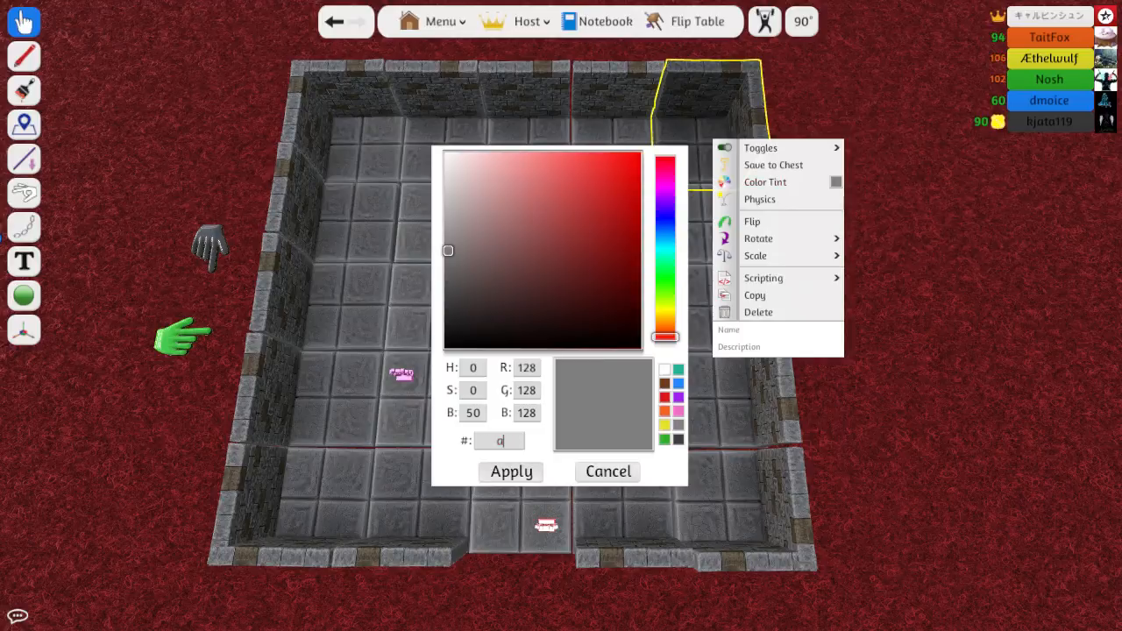
pyautogui.click(608, 472)
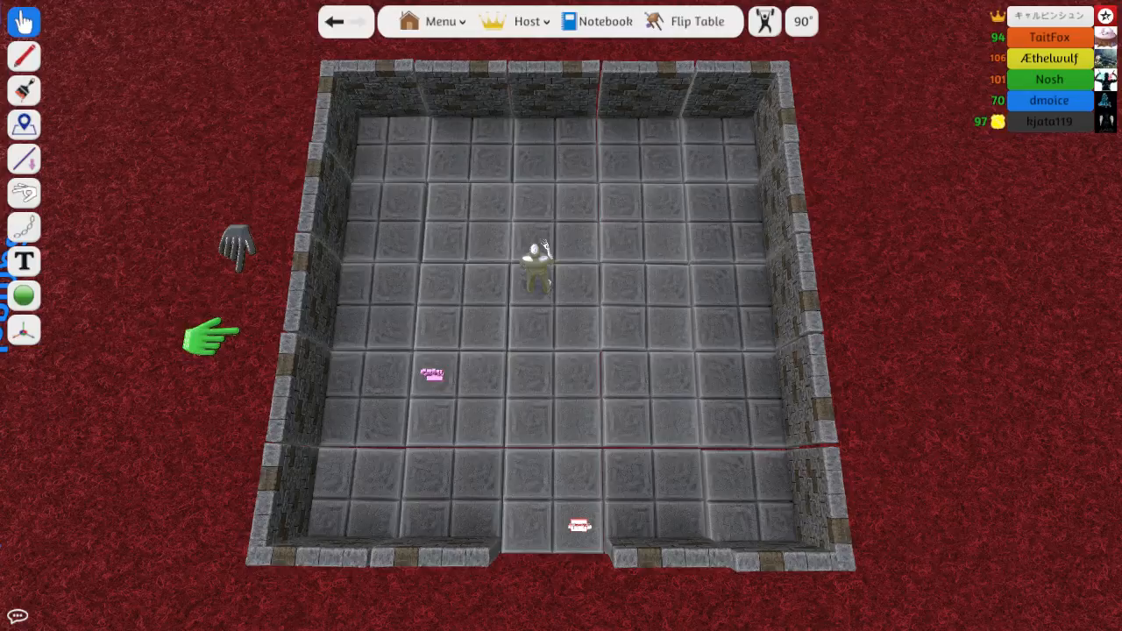
pyautogui.write('ill brb')
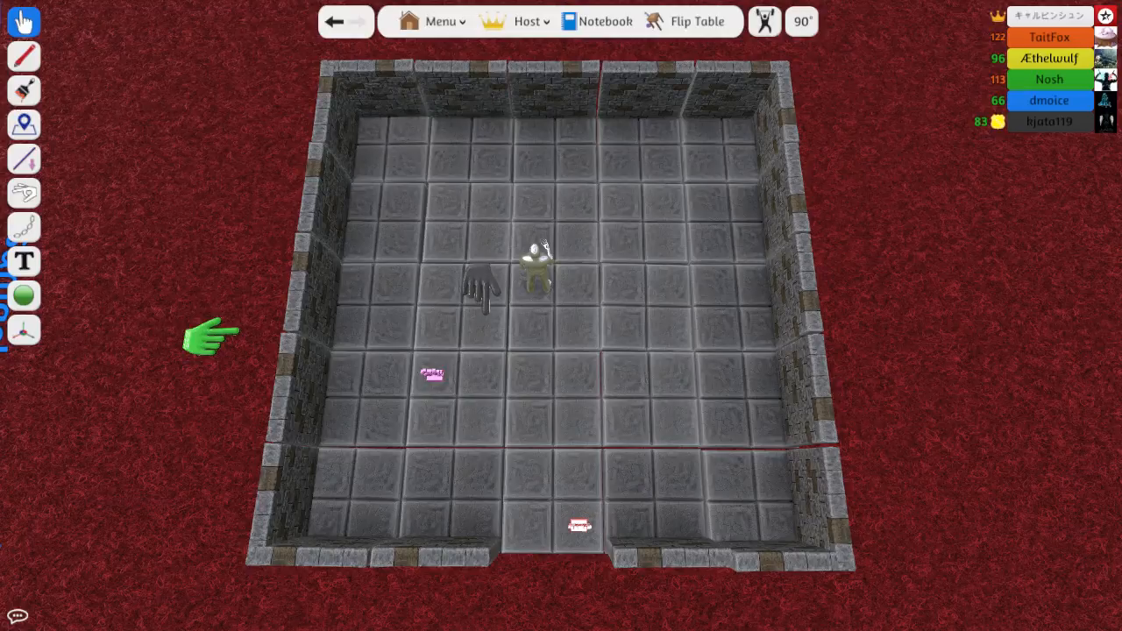
pyautogui.moveTo(491, 329)
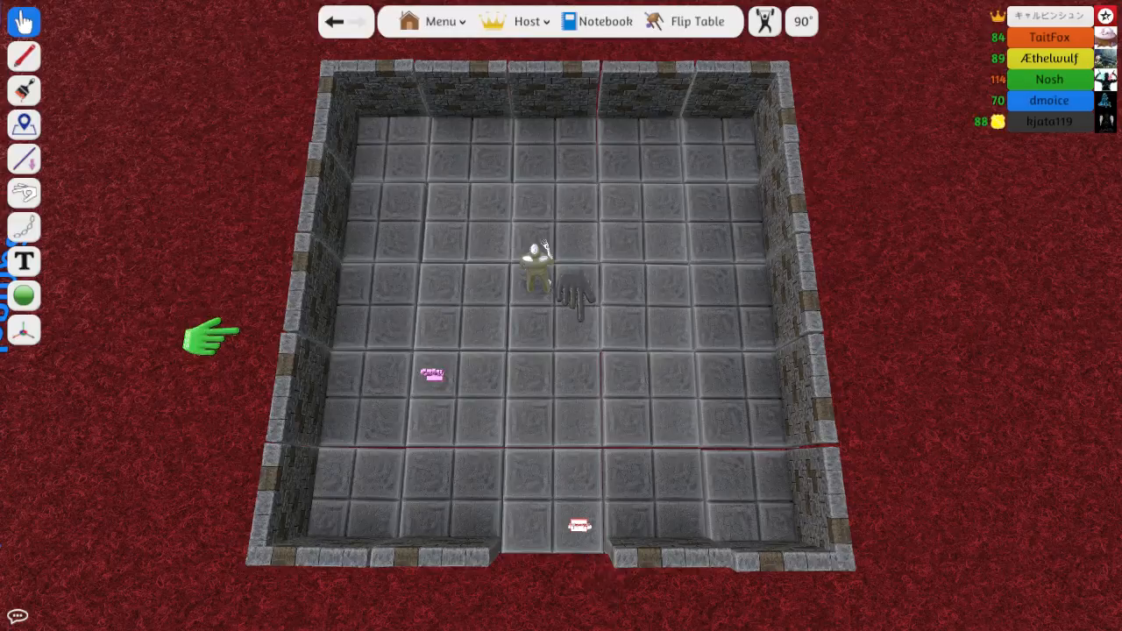
pyautogui.moveTo(636, 360)
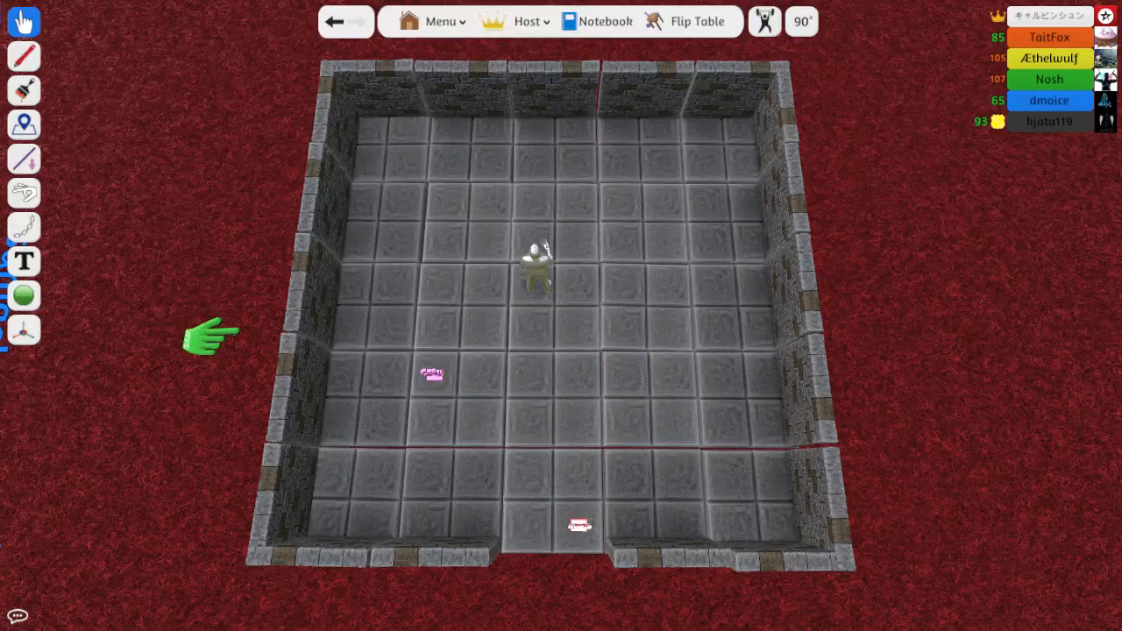
pyautogui.moveTo(527, 377)
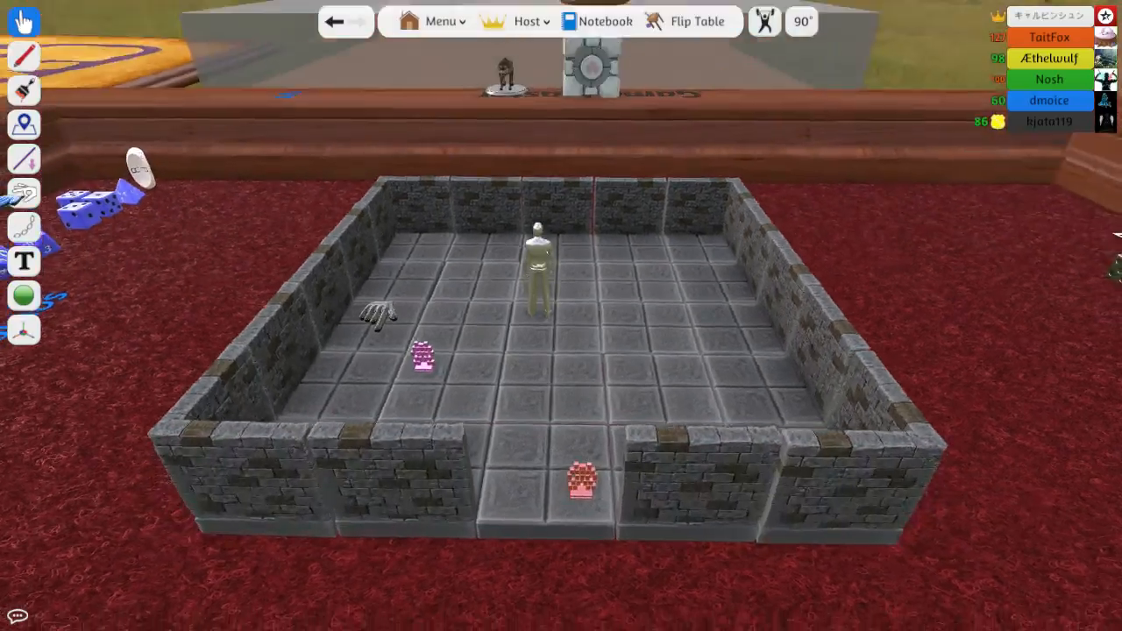
# Apply grey Color Tints to the corner and back wall pieces.
pyautogui.rightClick(737, 131)
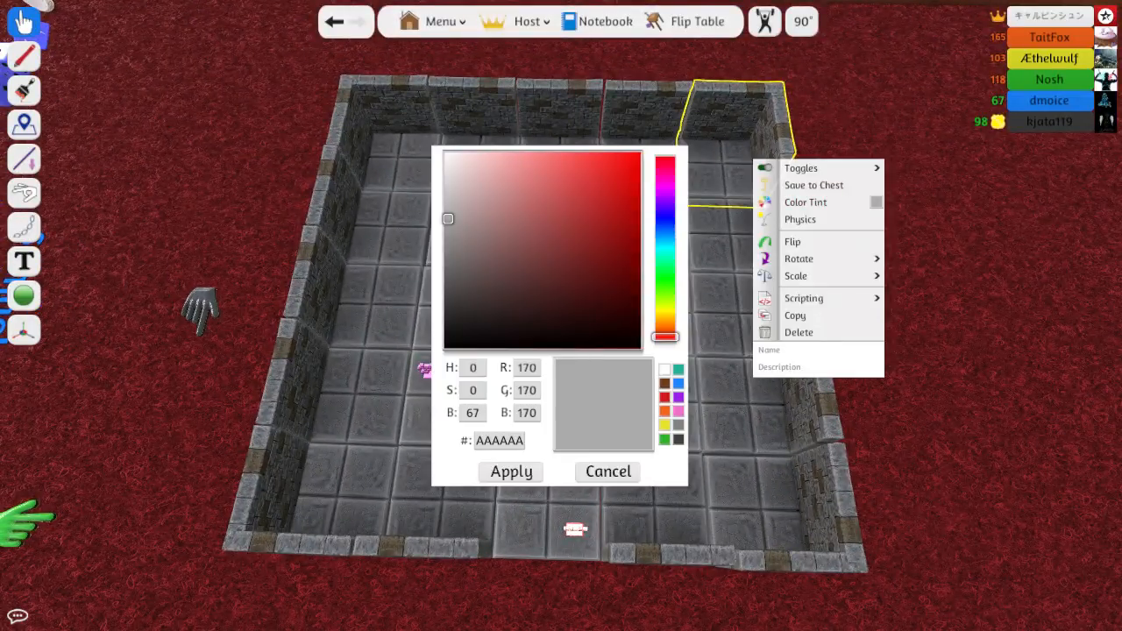
pyautogui.click(608, 472)
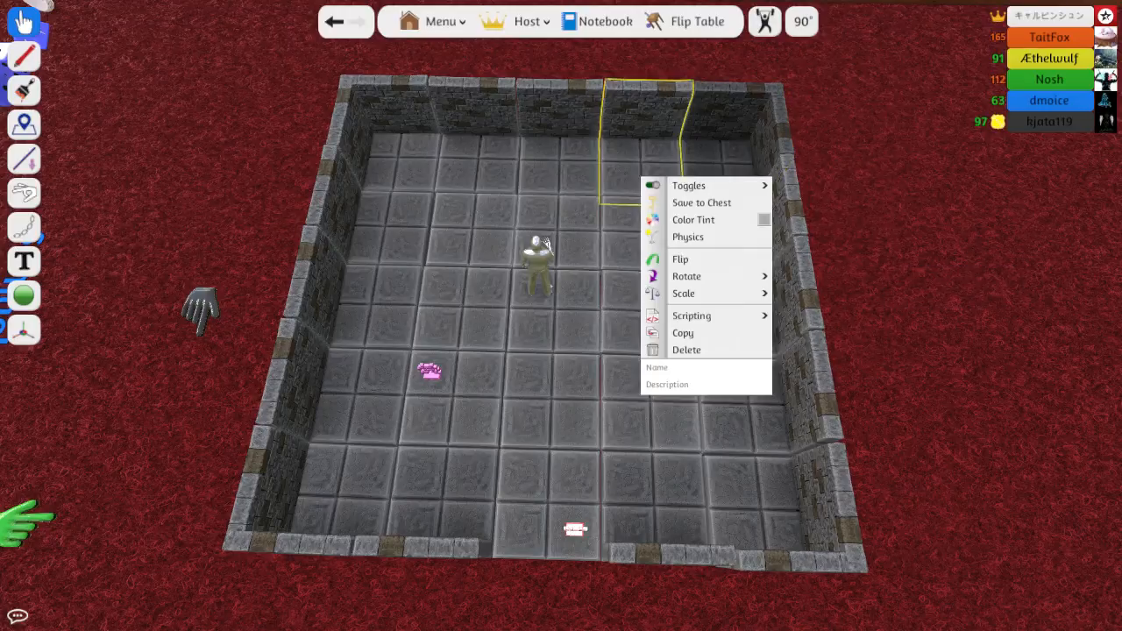
pyautogui.click(692, 219)
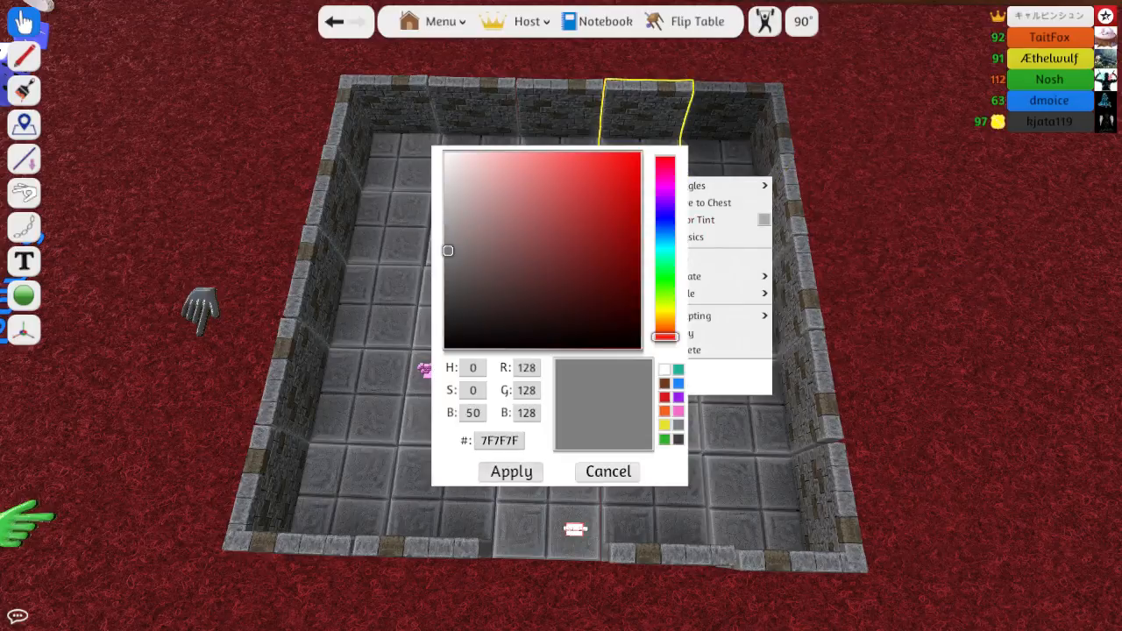
pyautogui.click(607, 470)
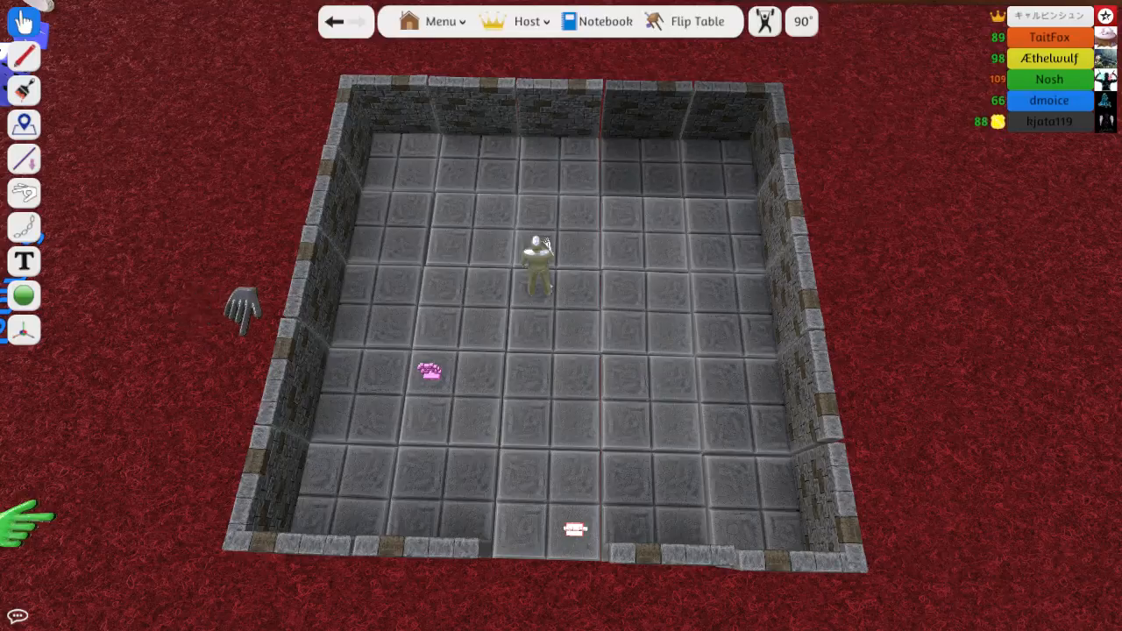
pyautogui.moveTo(184, 290)
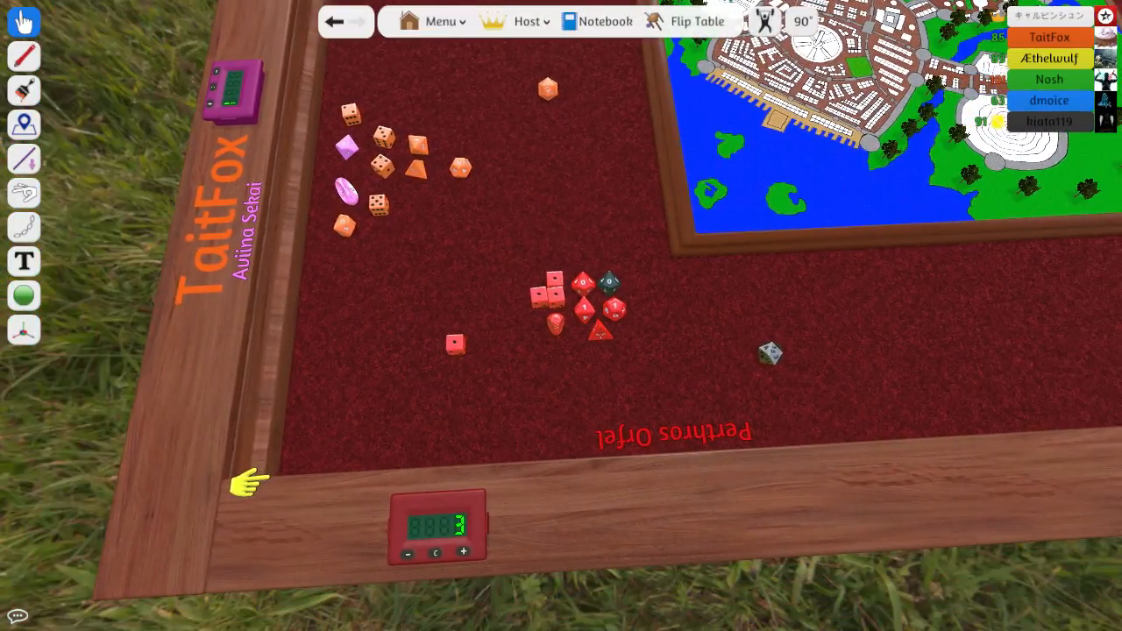
pyautogui.moveTo(235, 60)
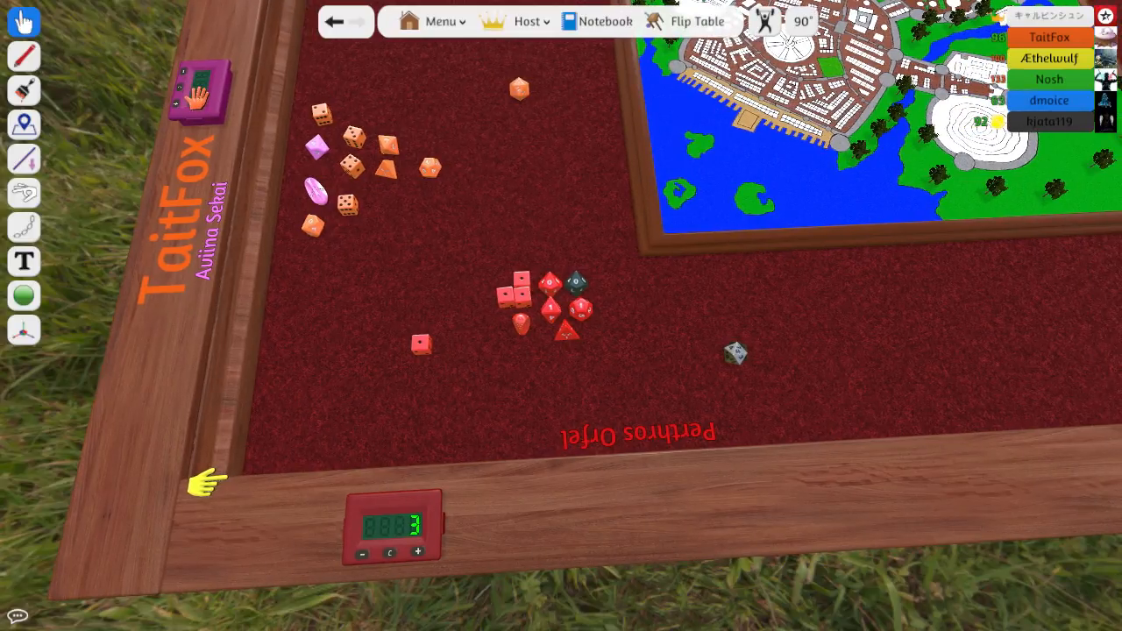
pyautogui.moveTo(285, 480)
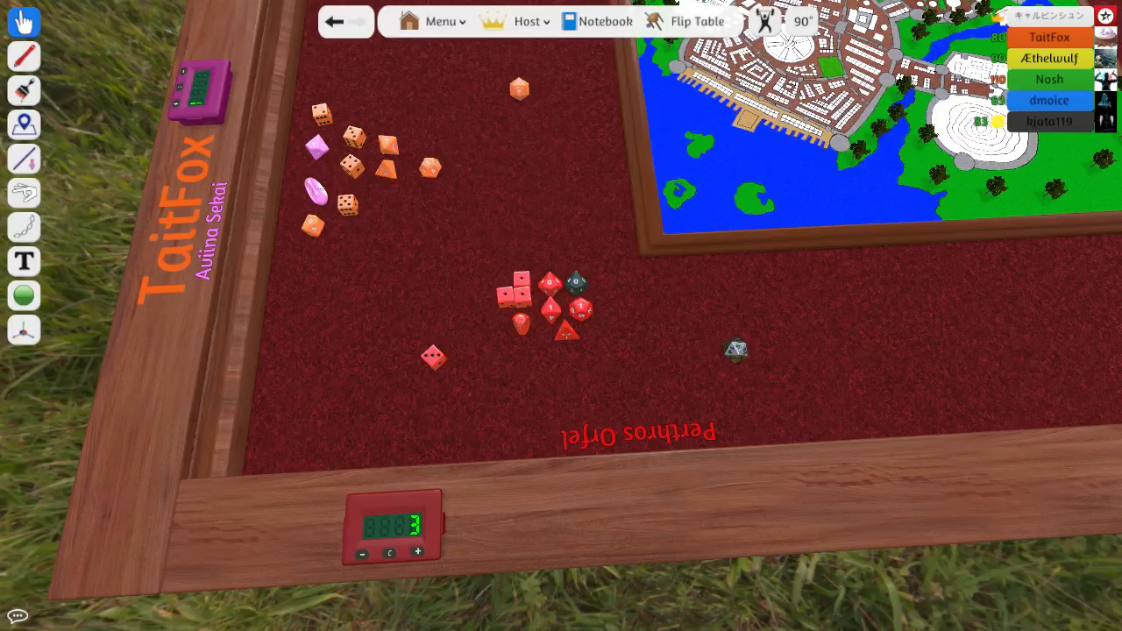
pyautogui.moveTo(390, 104)
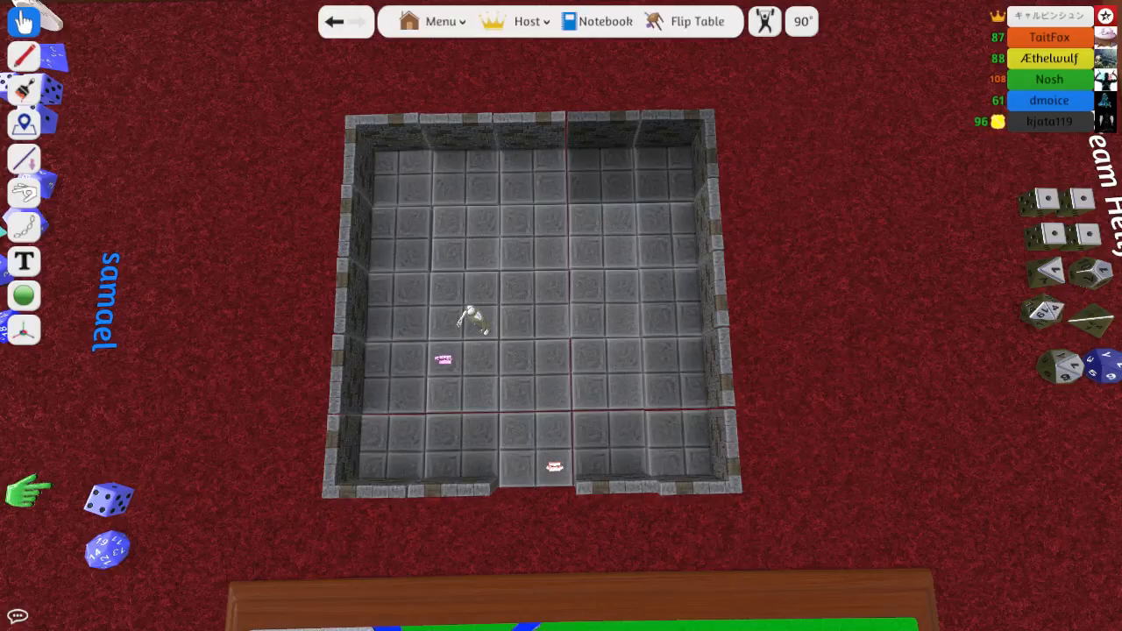
pyautogui.moveTo(785, 223)
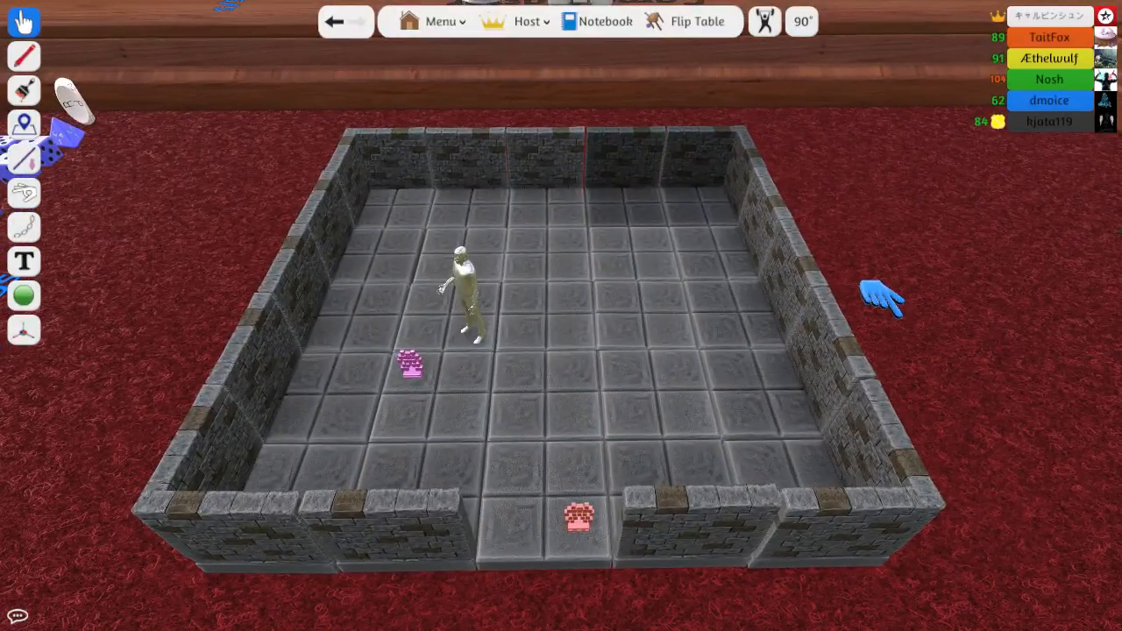
pyautogui.moveTo(101, 452)
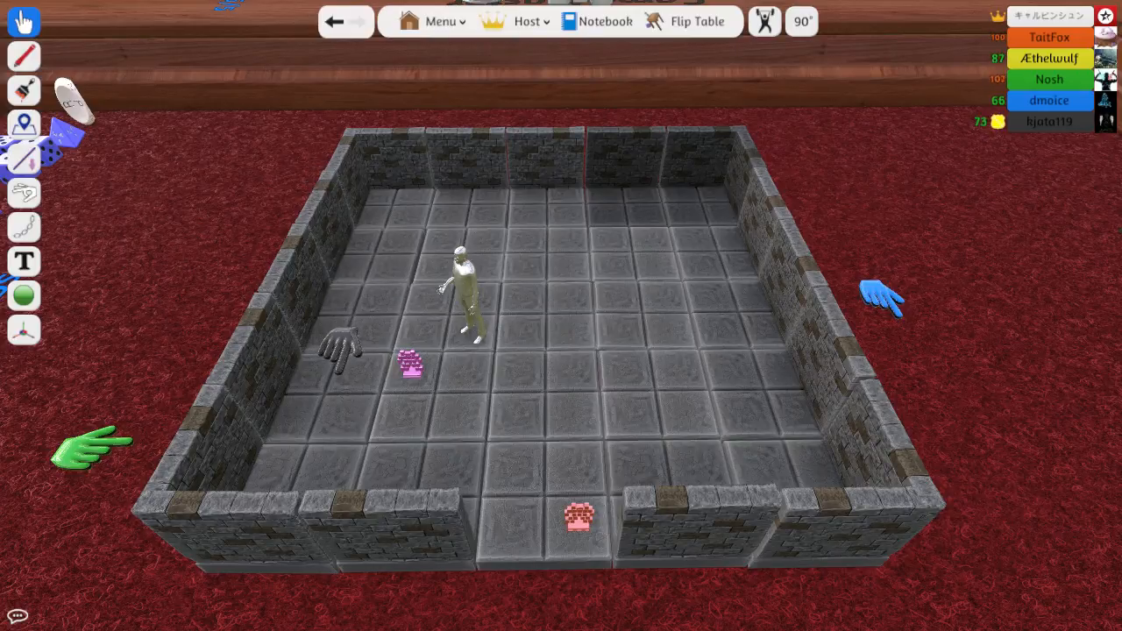
pyautogui.moveTo(276, 259)
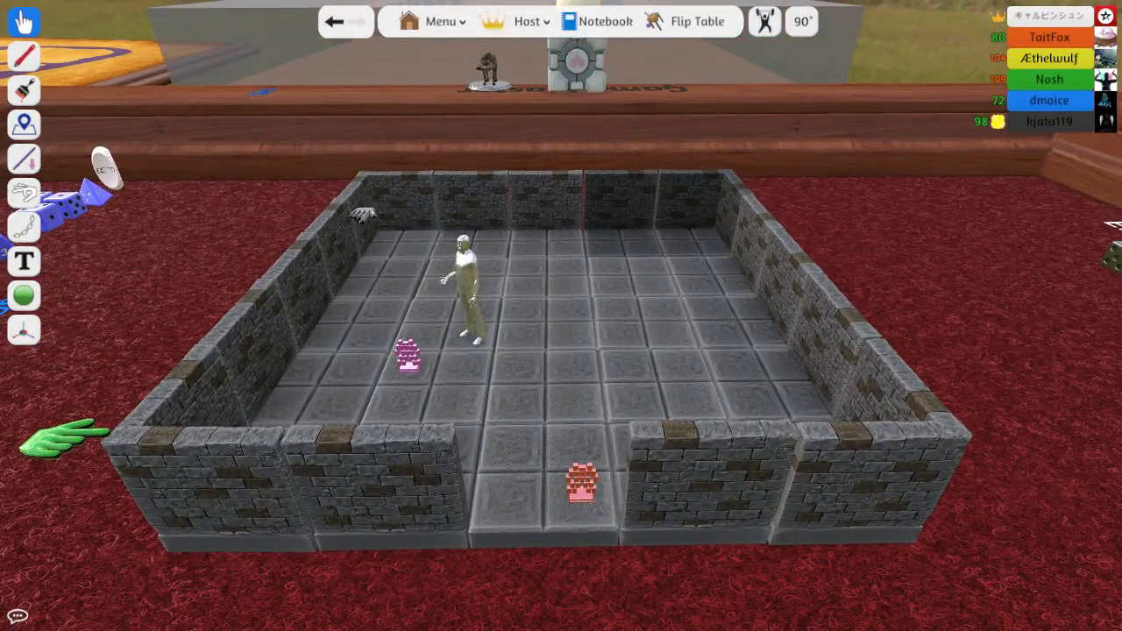
pyautogui.rightClick(462, 281)
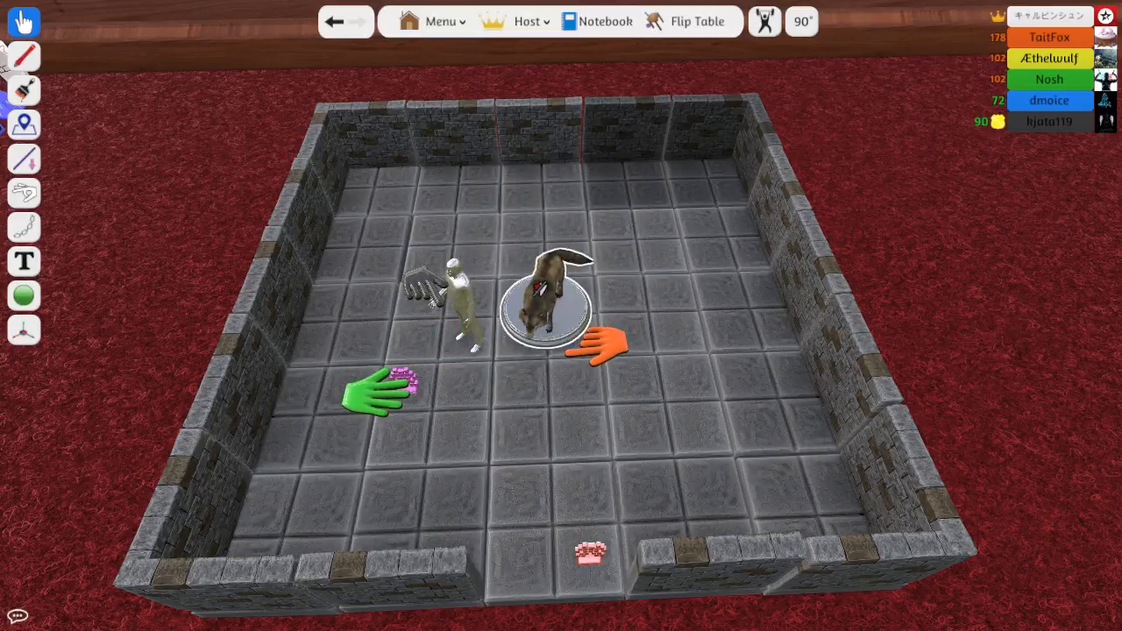
# Topple the werewolf miniature inside the dungeon room.
pyautogui.click(800, 21)
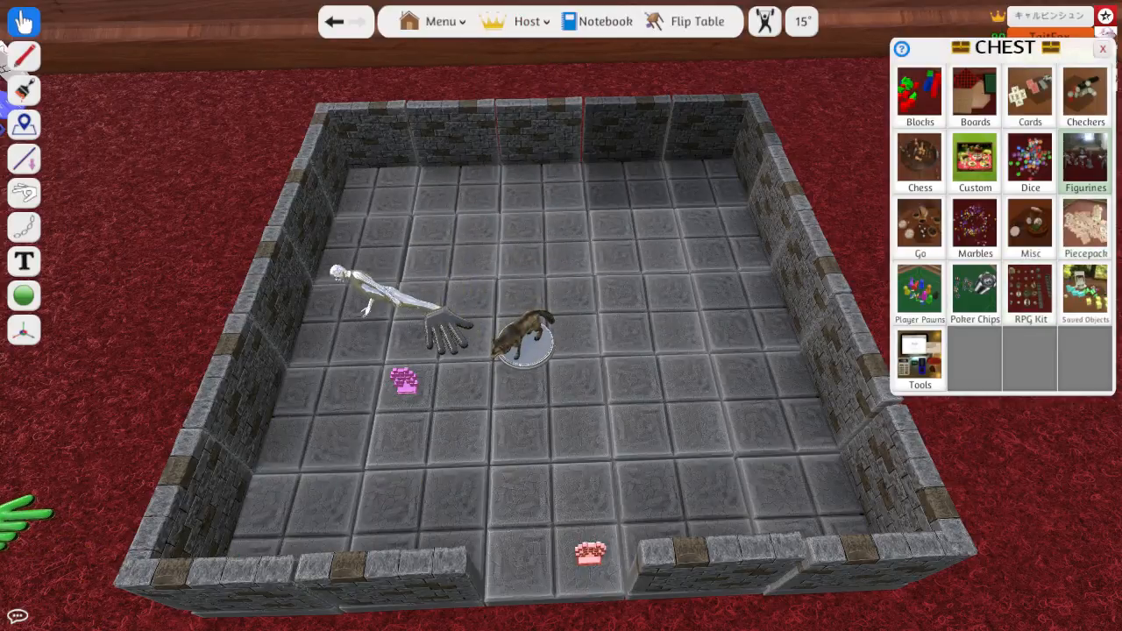
# Open the Figurines collection in the Chest.
pyautogui.click(1084, 162)
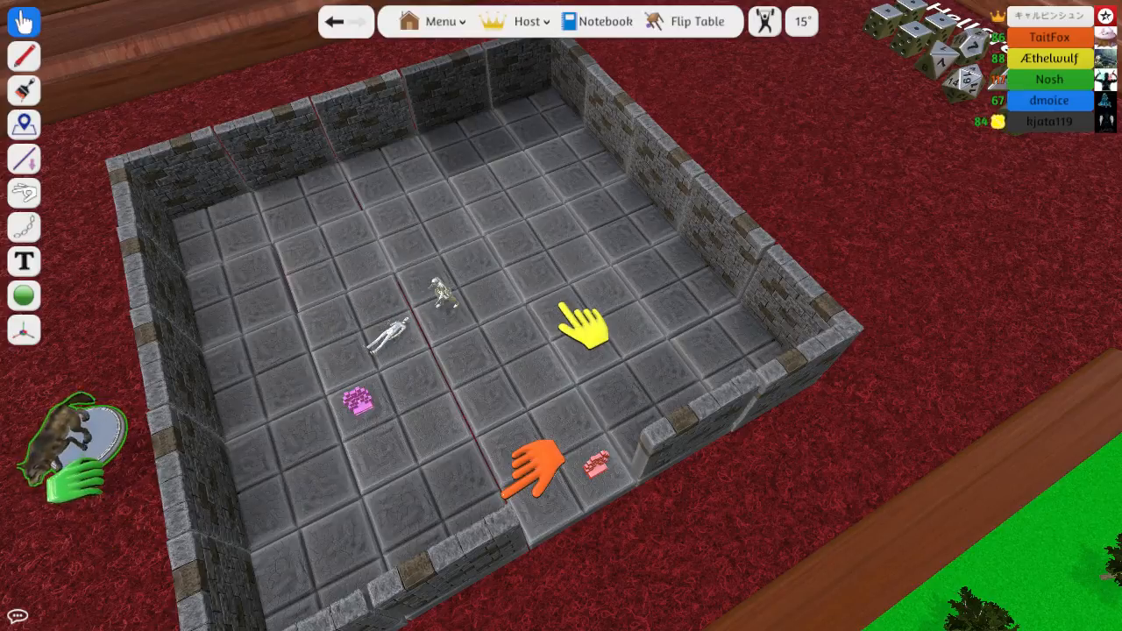
pyautogui.rightClick(439, 294)
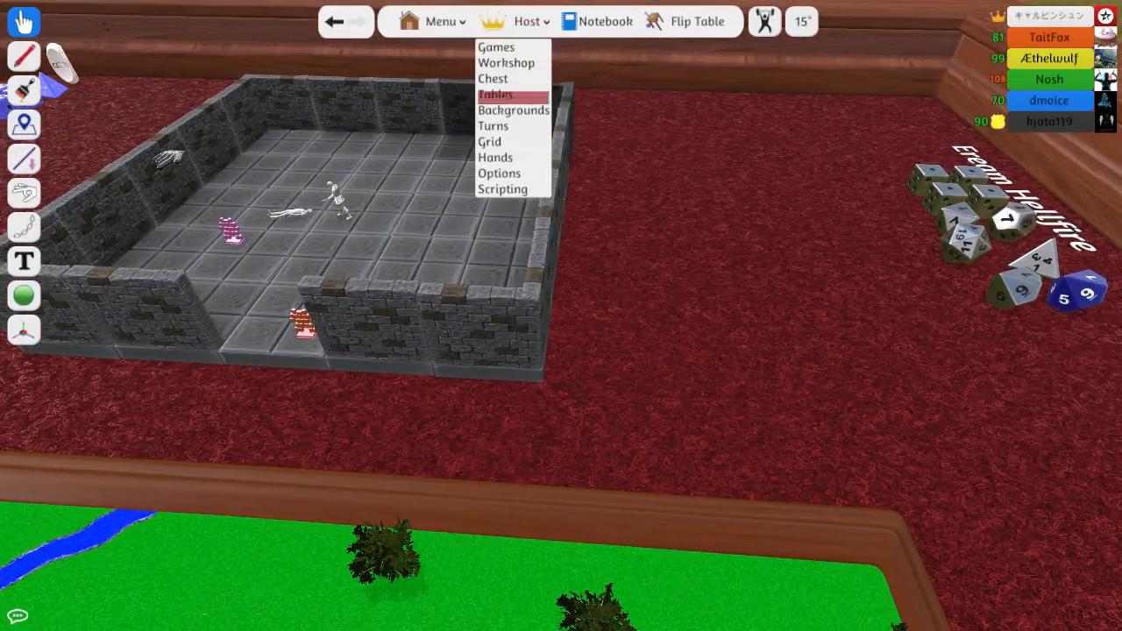
pyautogui.moveTo(493, 79)
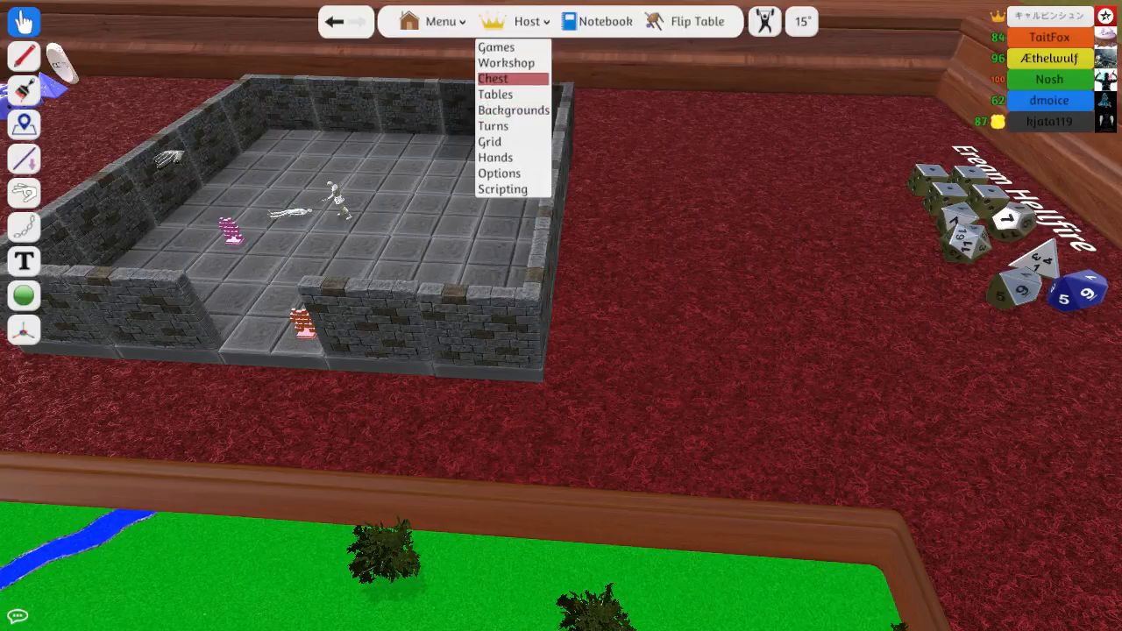
# Open the Chest's RPG Kit tileset and drag a Rock onto the map beside the river.
pyautogui.click(493, 78)
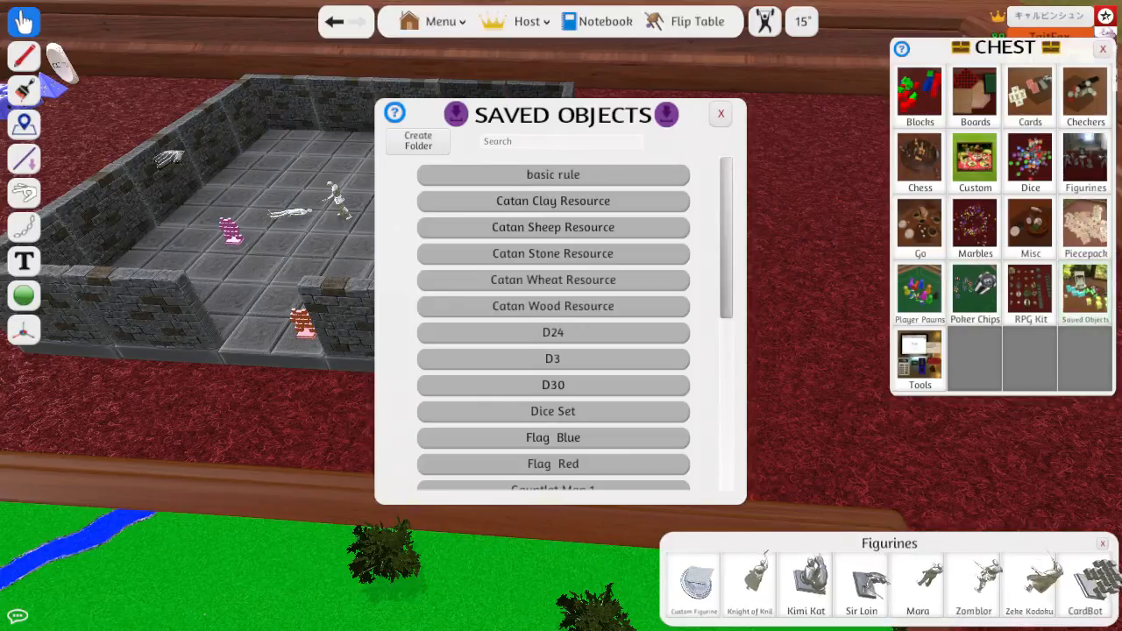
pyautogui.click(720, 114)
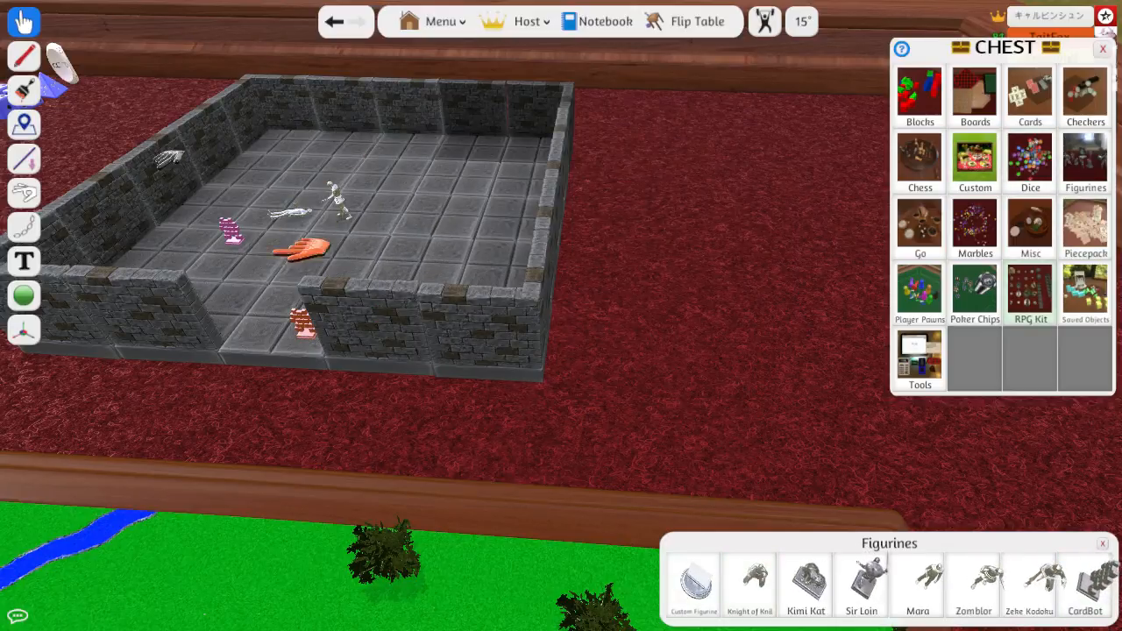
pyautogui.click(1030, 294)
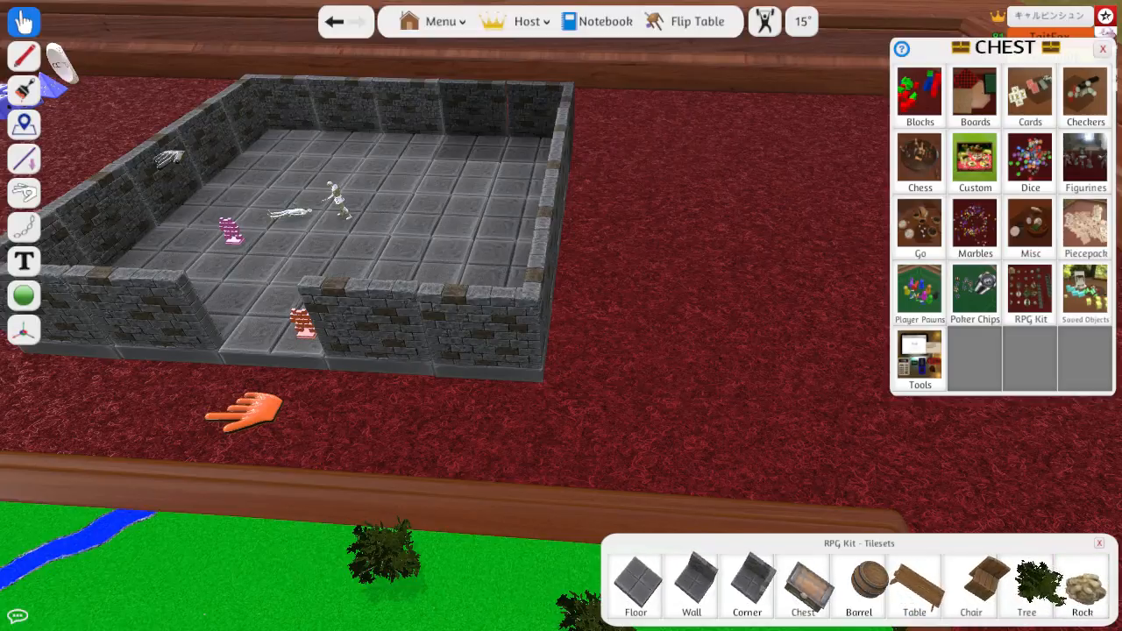
pyautogui.click(747, 584)
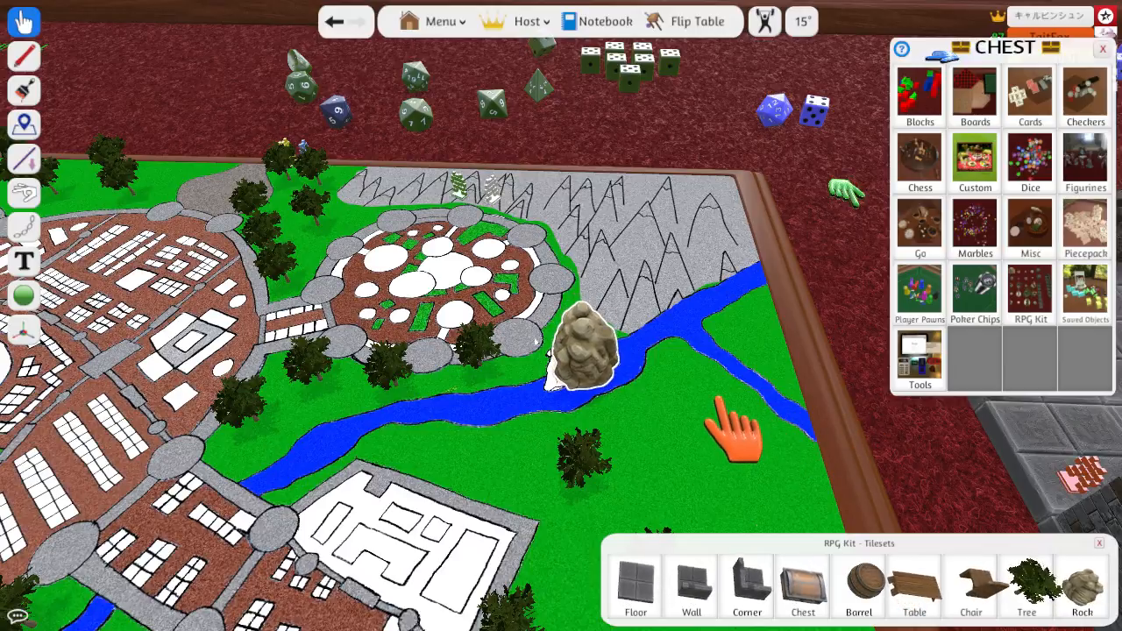
# Return to the dungeon room and select the werewolf standing beside the fallen figure.
pyautogui.rightClick(575, 351)
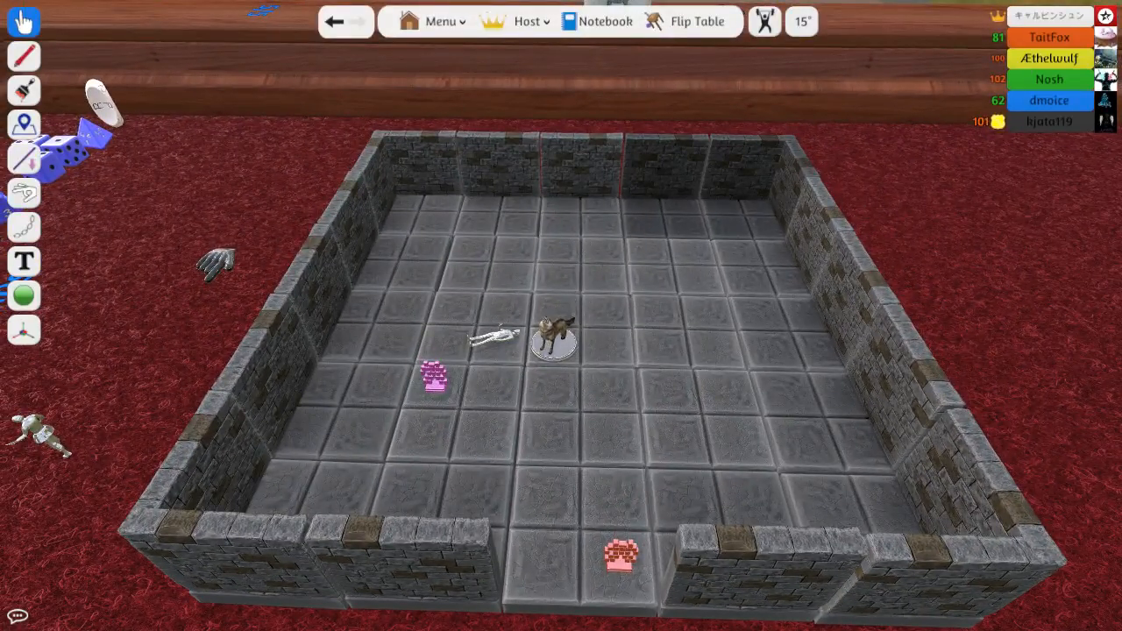
pyautogui.click(554, 341)
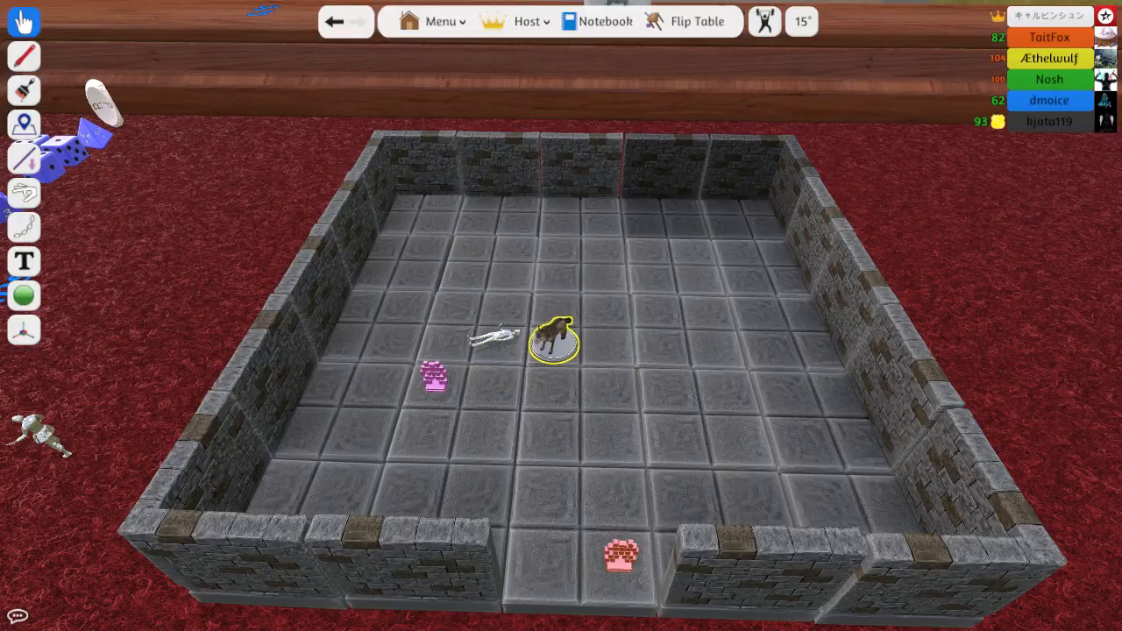
# Bring up the werewolf miniature's object options to lay it on its side.
pyautogui.rightClick(555, 340)
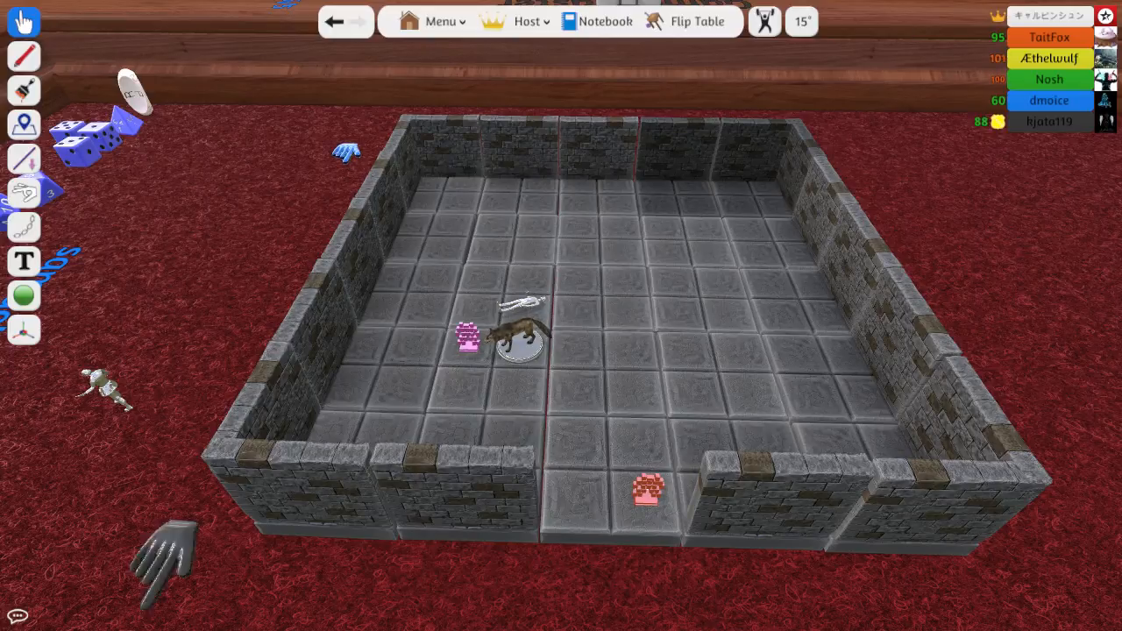
pyautogui.moveTo(303, 294)
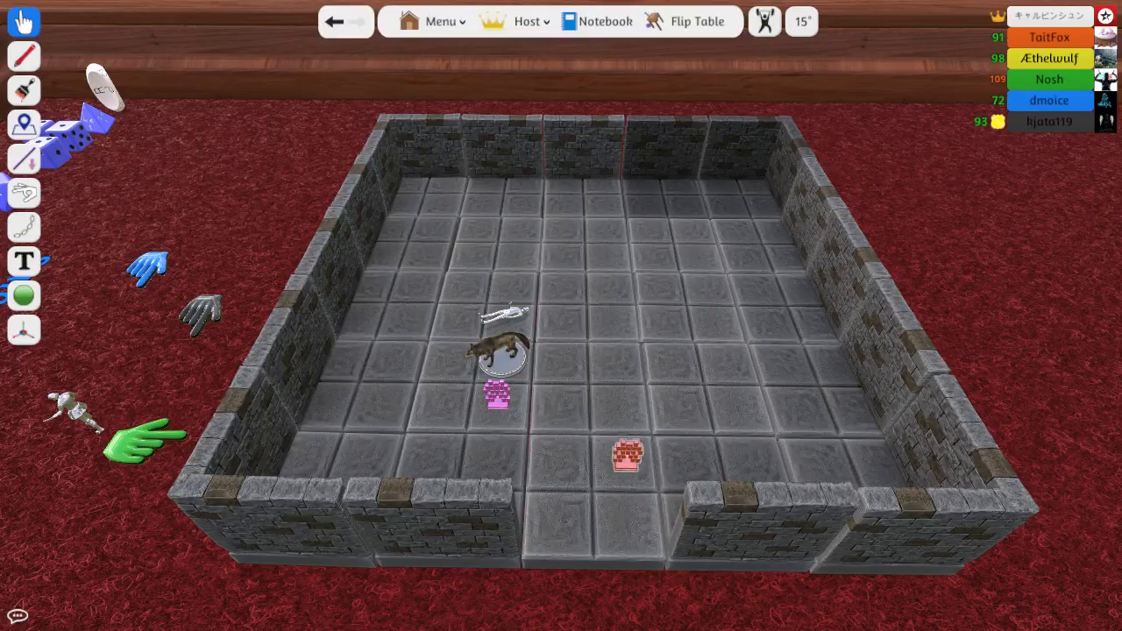
pyautogui.moveTo(623, 452); pyautogui.dragTo(553, 342)
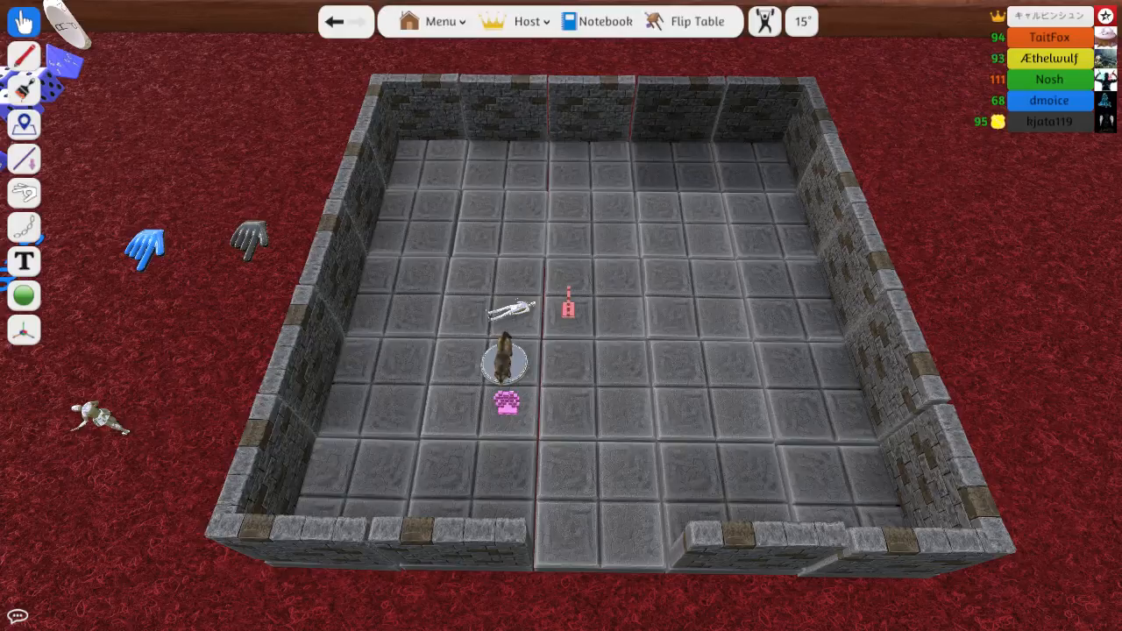
pyautogui.moveTo(232, 281)
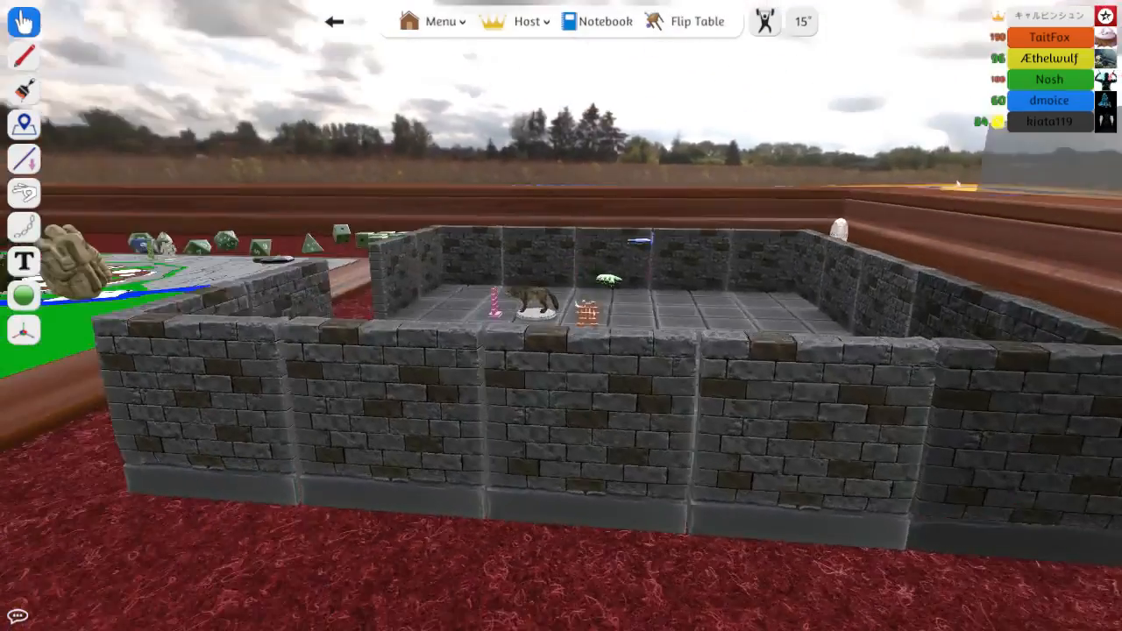
# Show the Backgrounds picker from the Menu dropdown.
pyautogui.click(441, 20)
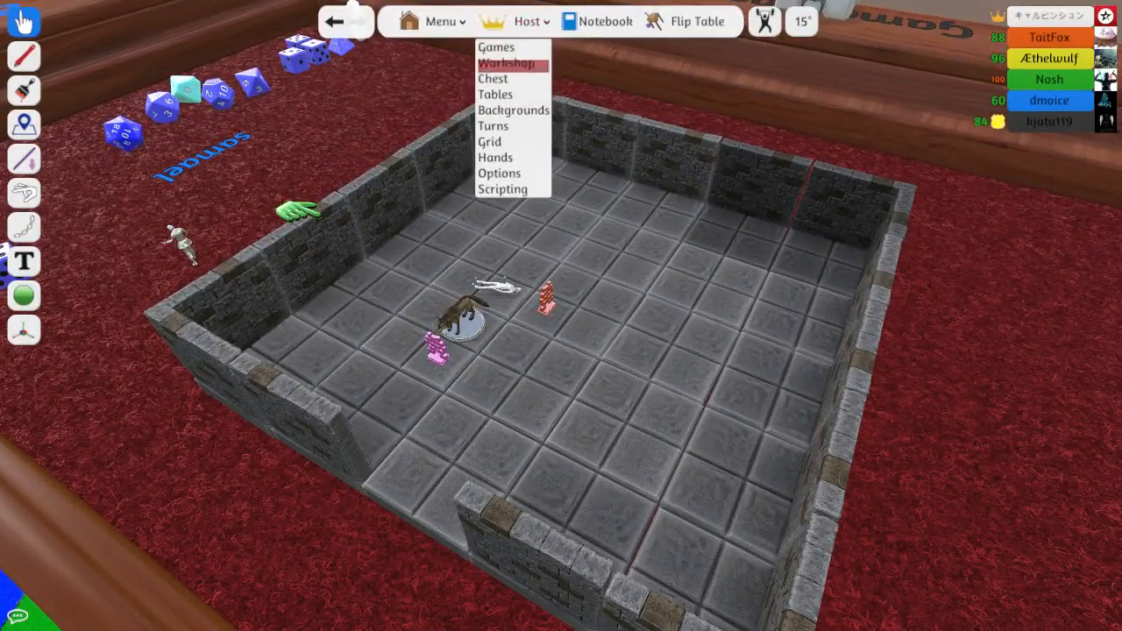
pyautogui.click(514, 110)
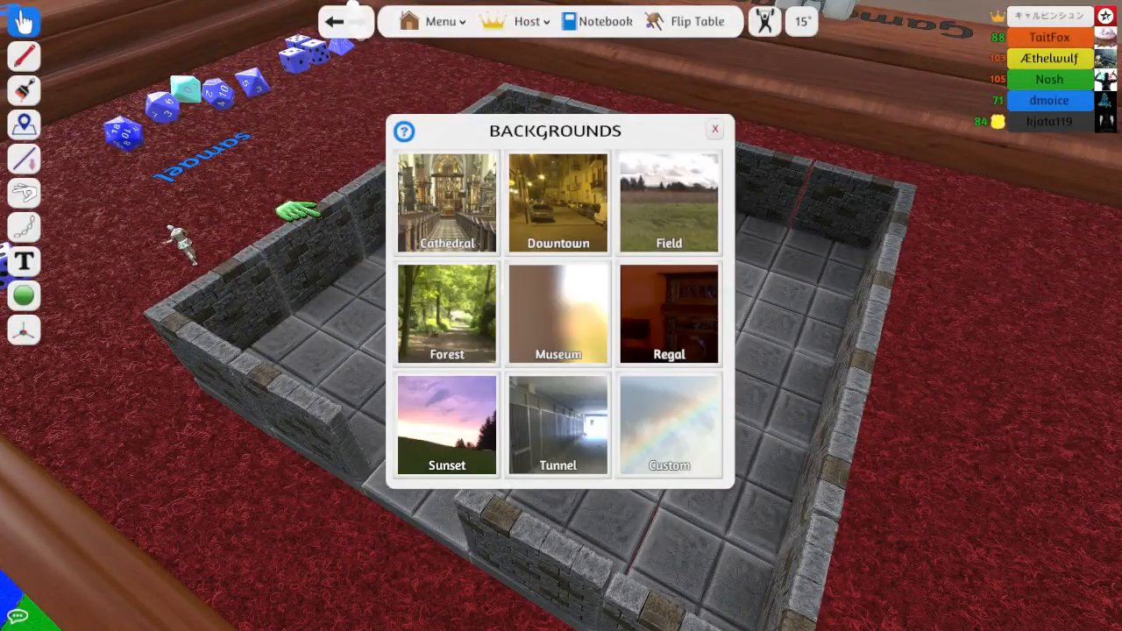
pyautogui.click(558, 424)
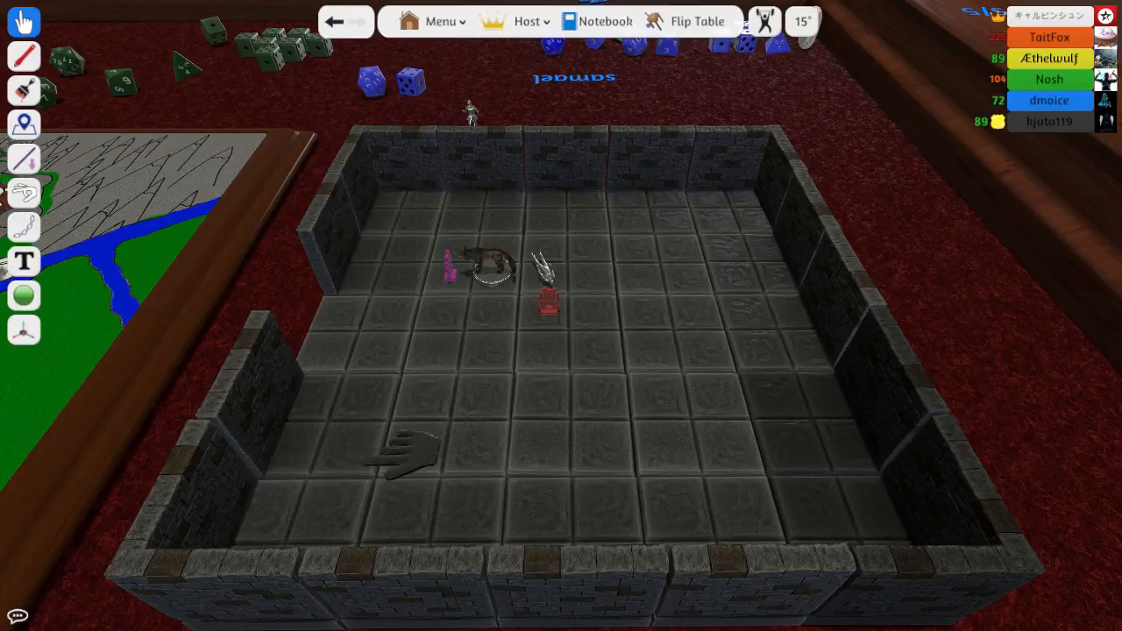
pyautogui.moveTo(486, 381)
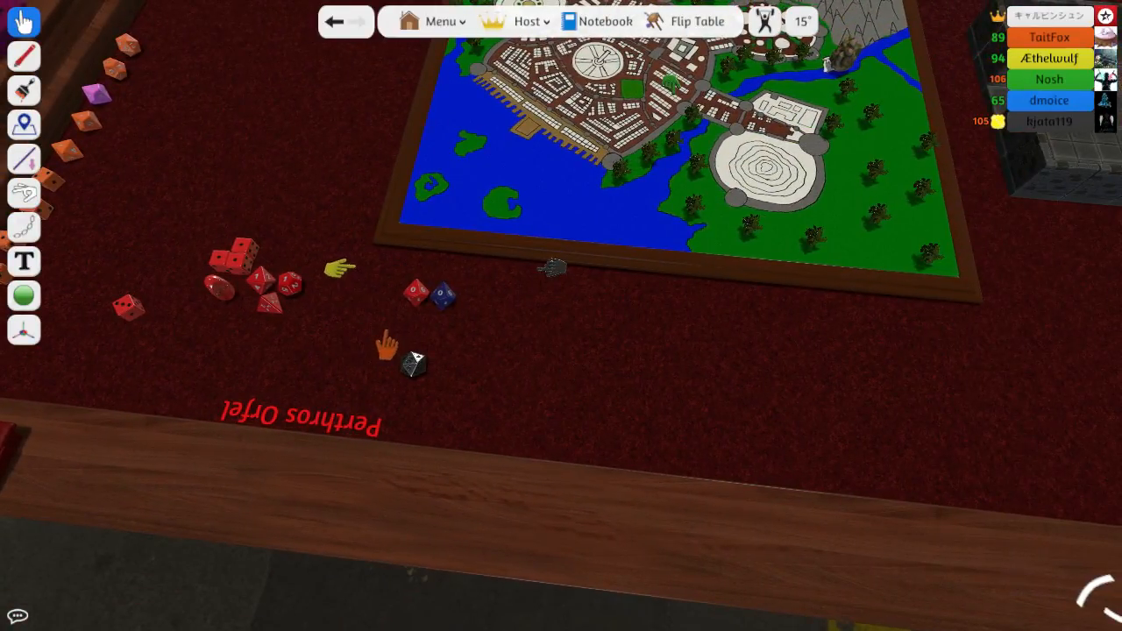
pyautogui.moveTo(307, 325)
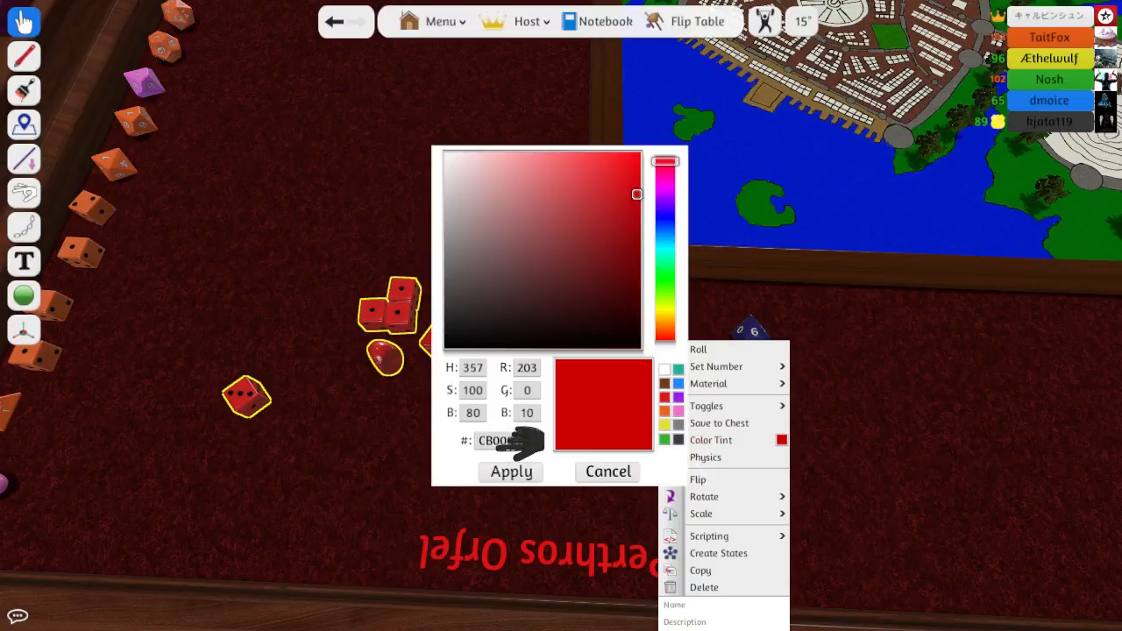
# Pick purple #9F1FFF in the colour picker and apply it to the dice.
pyautogui.click(666, 201)
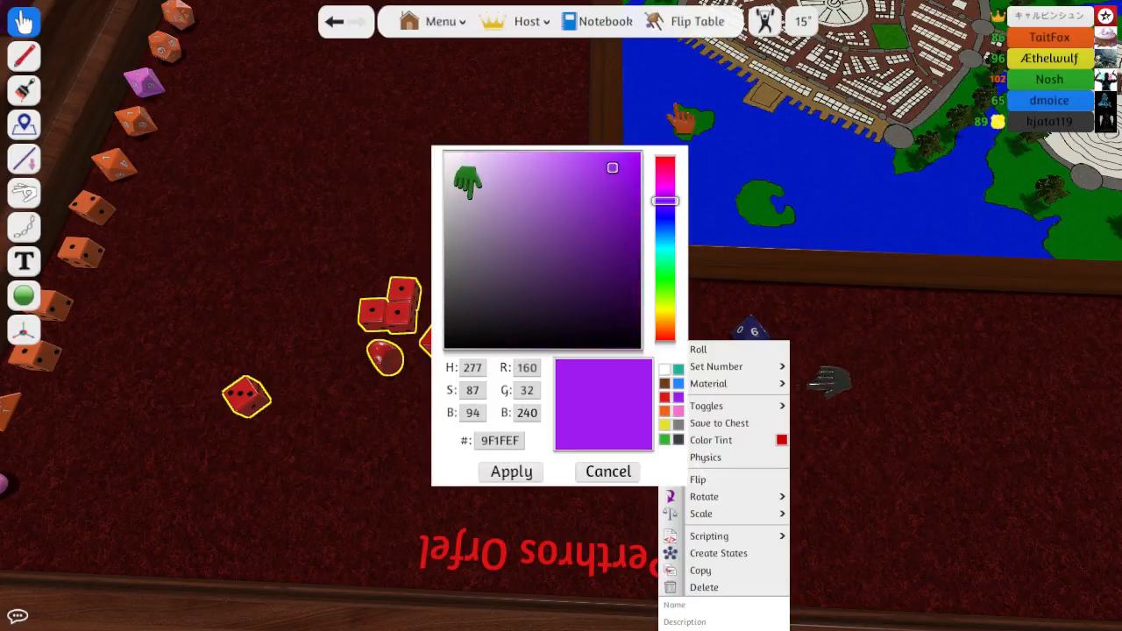
pyautogui.click(607, 472)
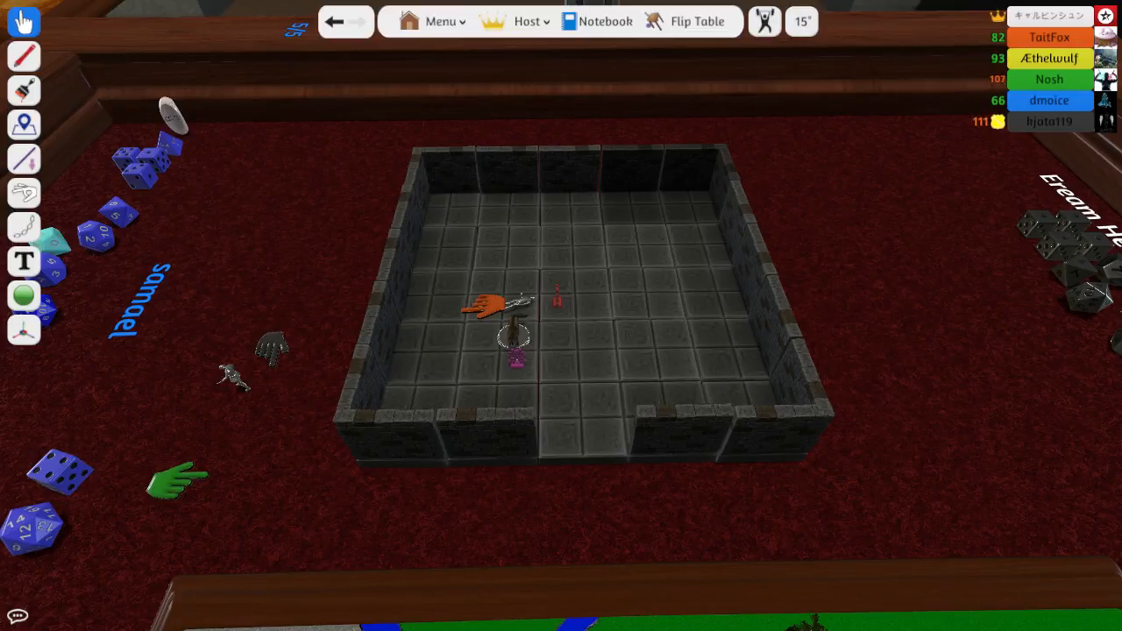
# Post 'HADOKEN' in the chat.
pyautogui.write('HADOKEN')
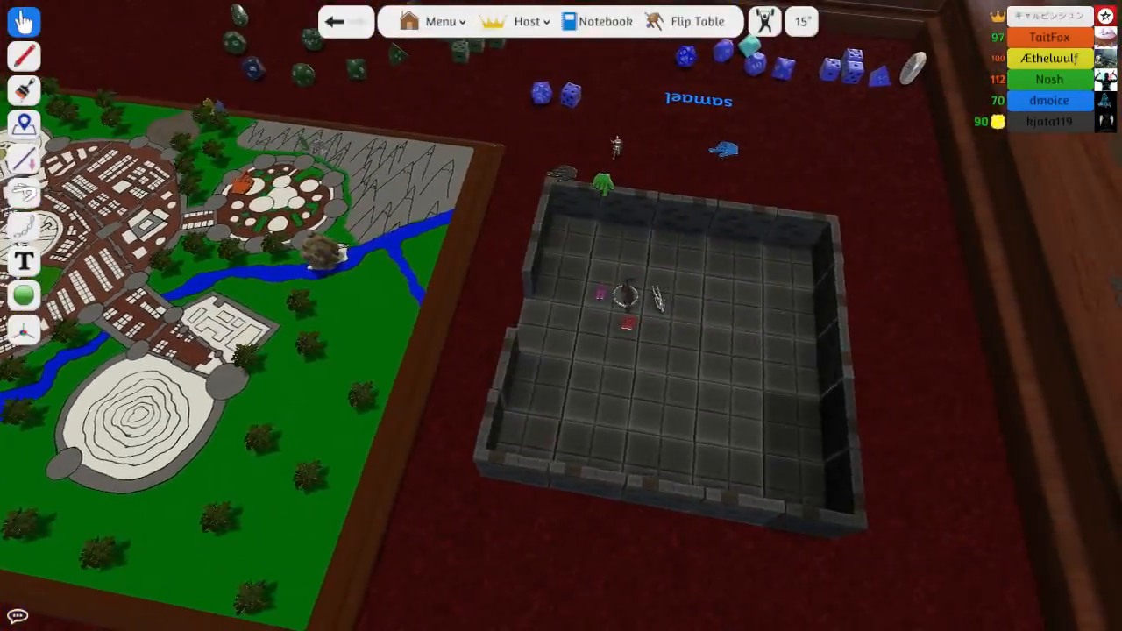
# Send 'use the dice!' to the other players in chat.
pyautogui.rightClick(334, 334)
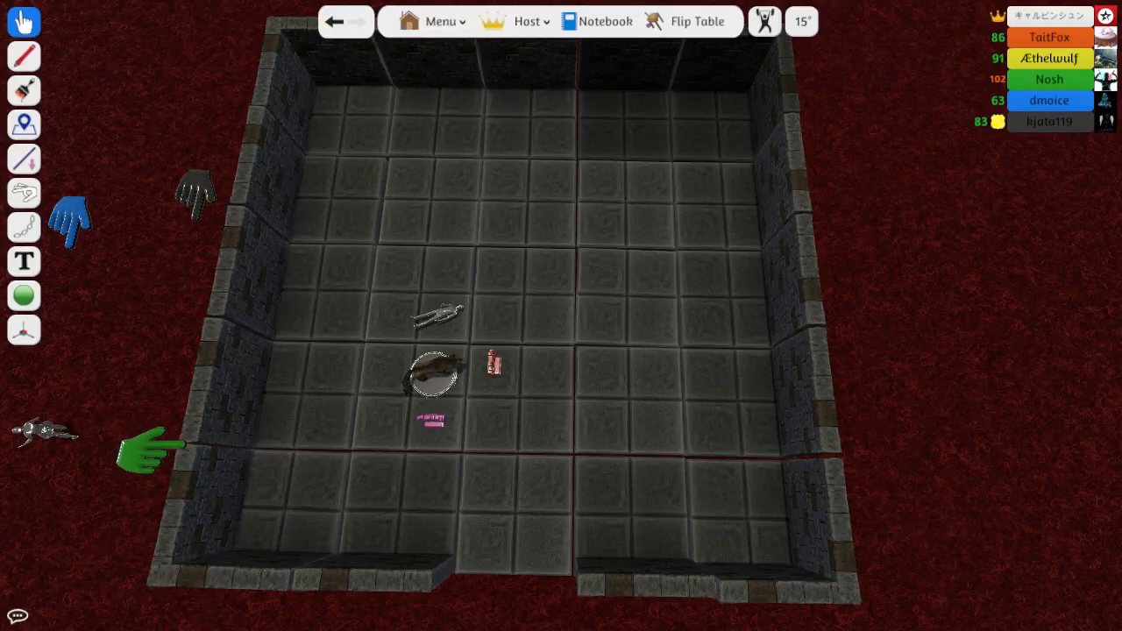
pyautogui.write('use the dice!')
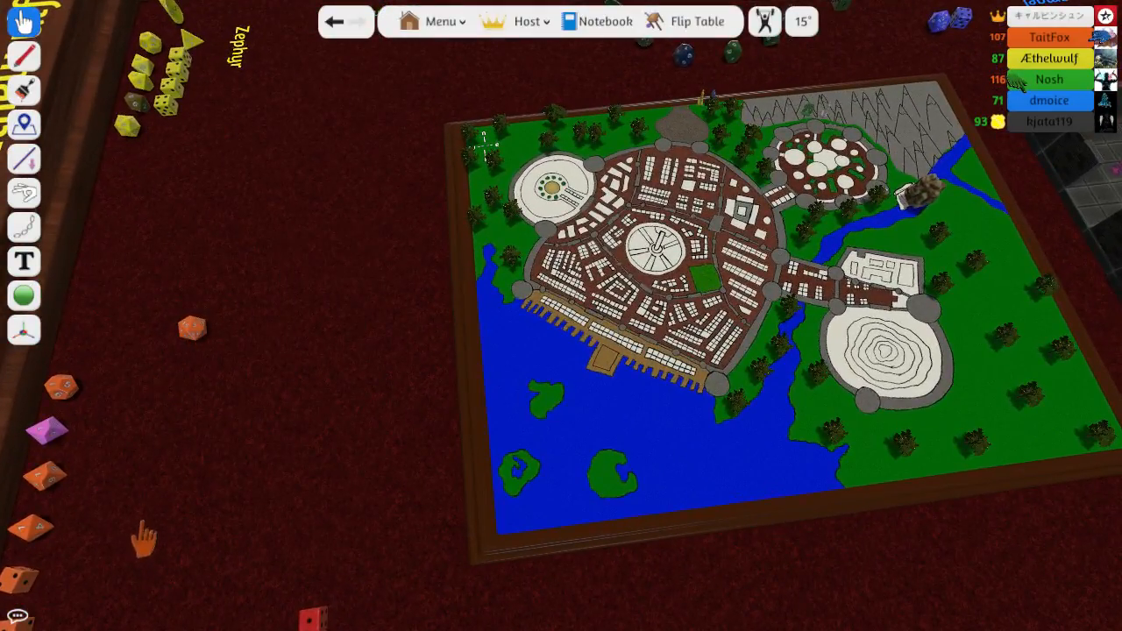
pyautogui.moveTo(61, 601)
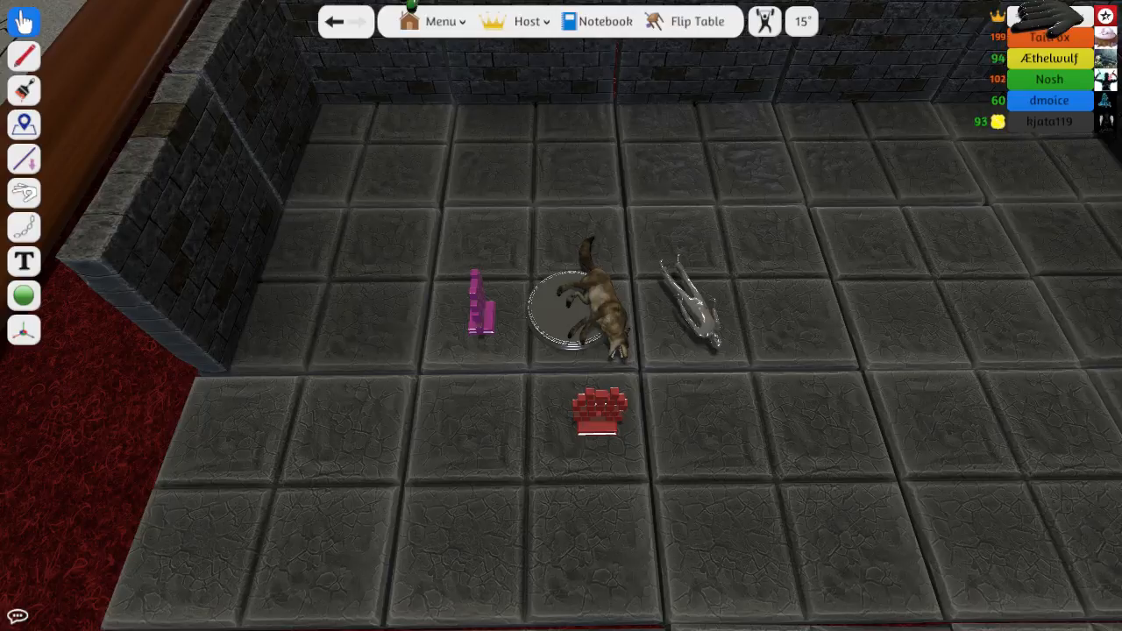
pyautogui.moveTo(203, 72)
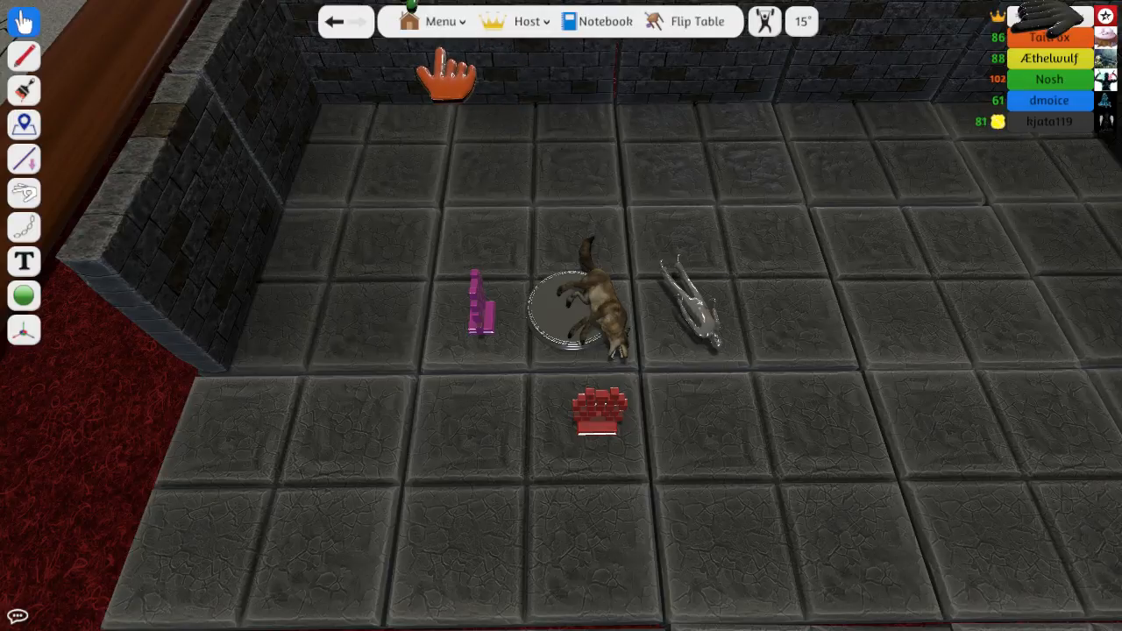
pyautogui.moveTo(236, 79)
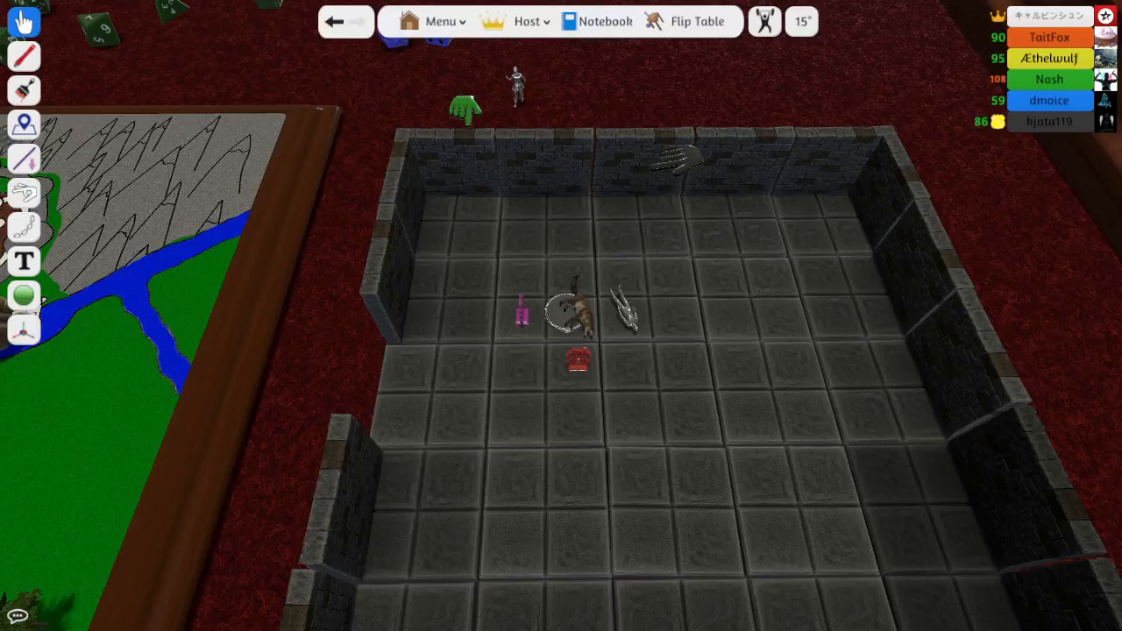
pyautogui.moveTo(872, 224)
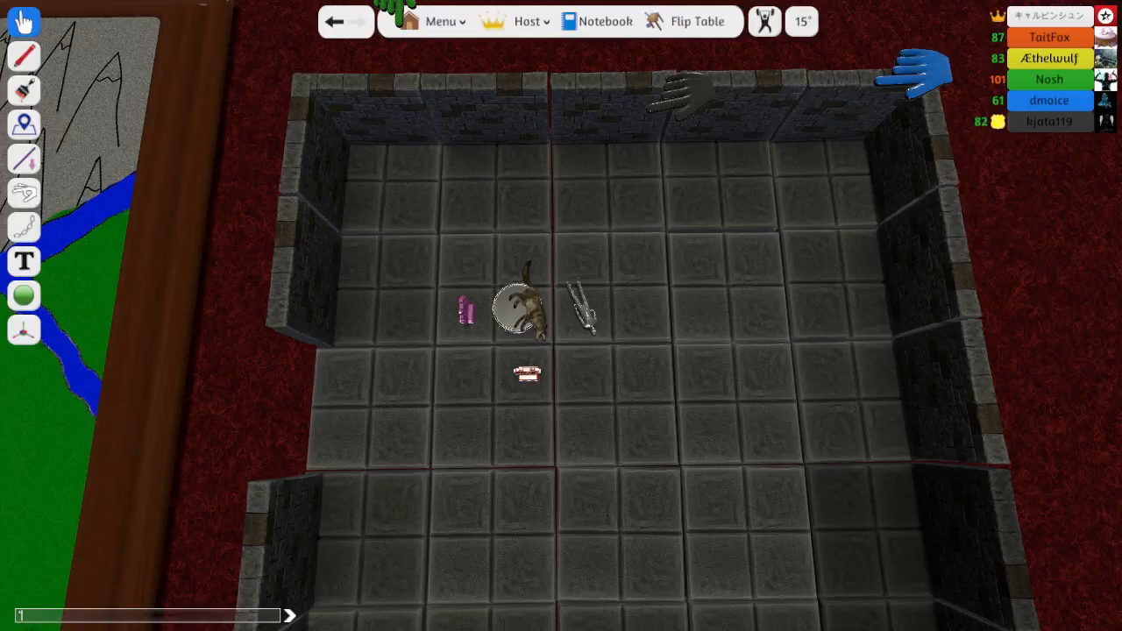
# Type the chat complaint 'Rick, this sh… god damn it!" *rubs'.
pyautogui.write('Rick, this shirt, is because of you')
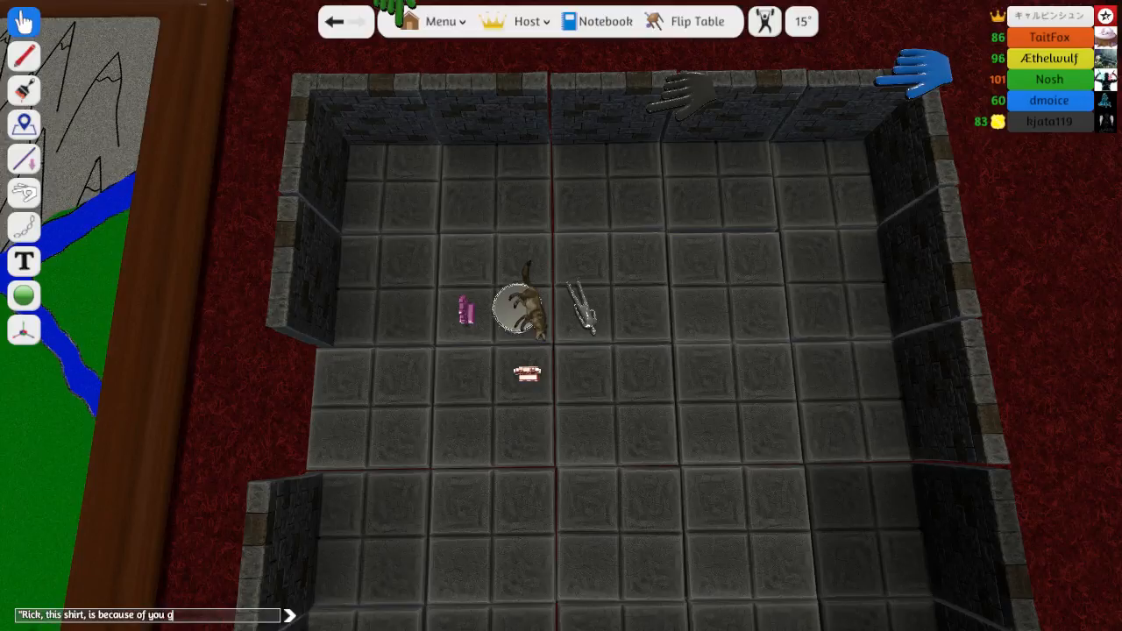
pyautogui.write('god damn it!" *rubs')
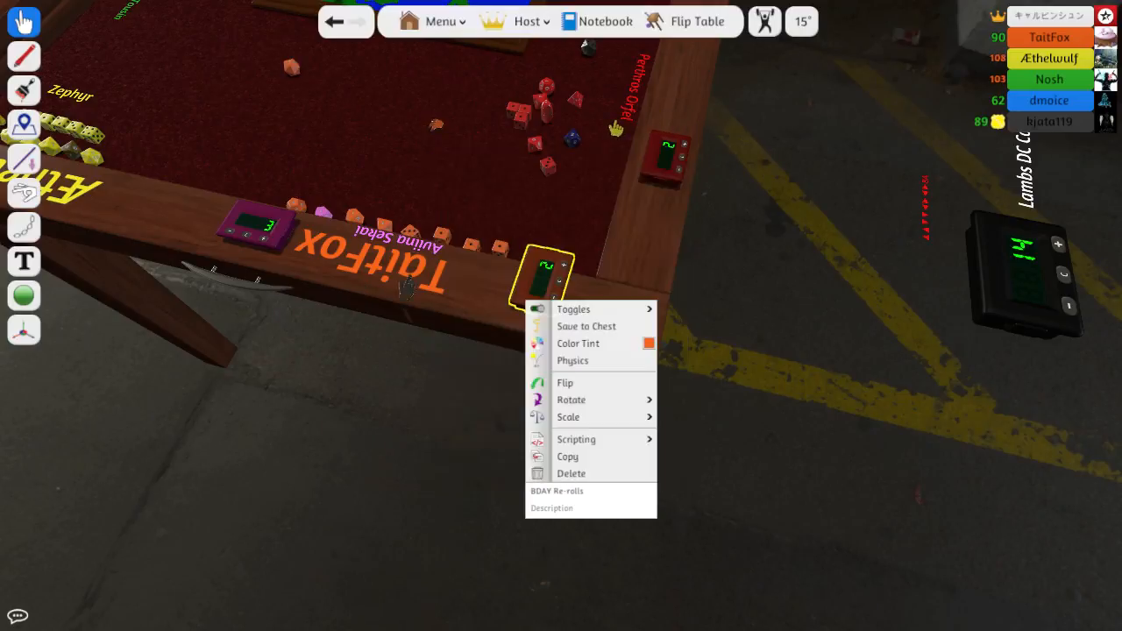
# Rotate the BDAY Re-rolls counter on the table edge to face a new direction.
pyautogui.click(571, 400)
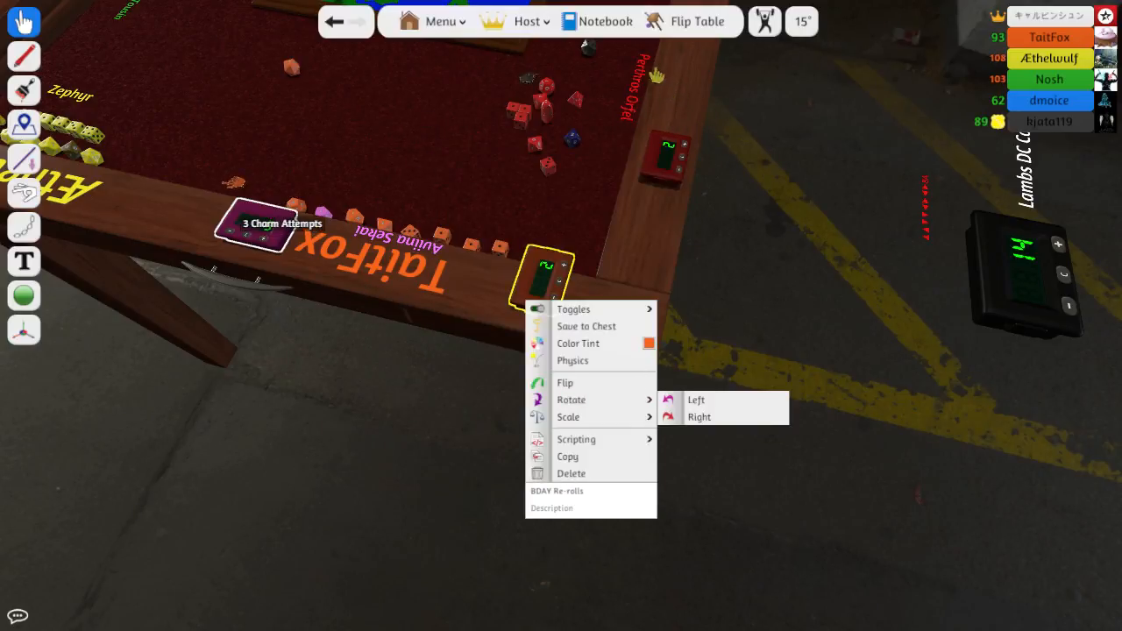
pyautogui.click(698, 417)
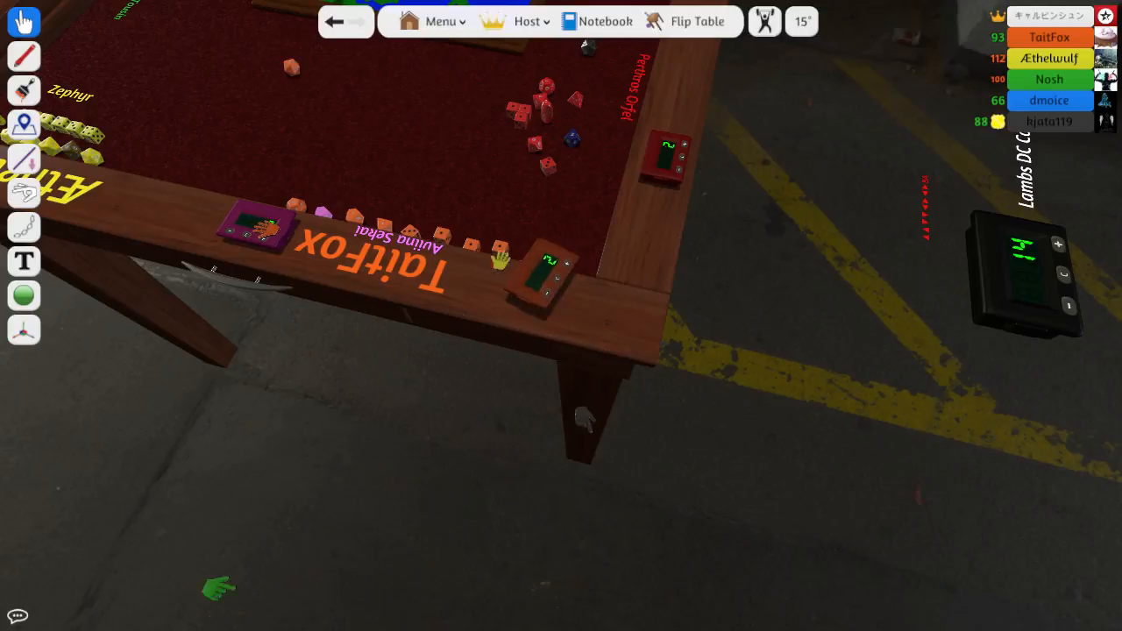